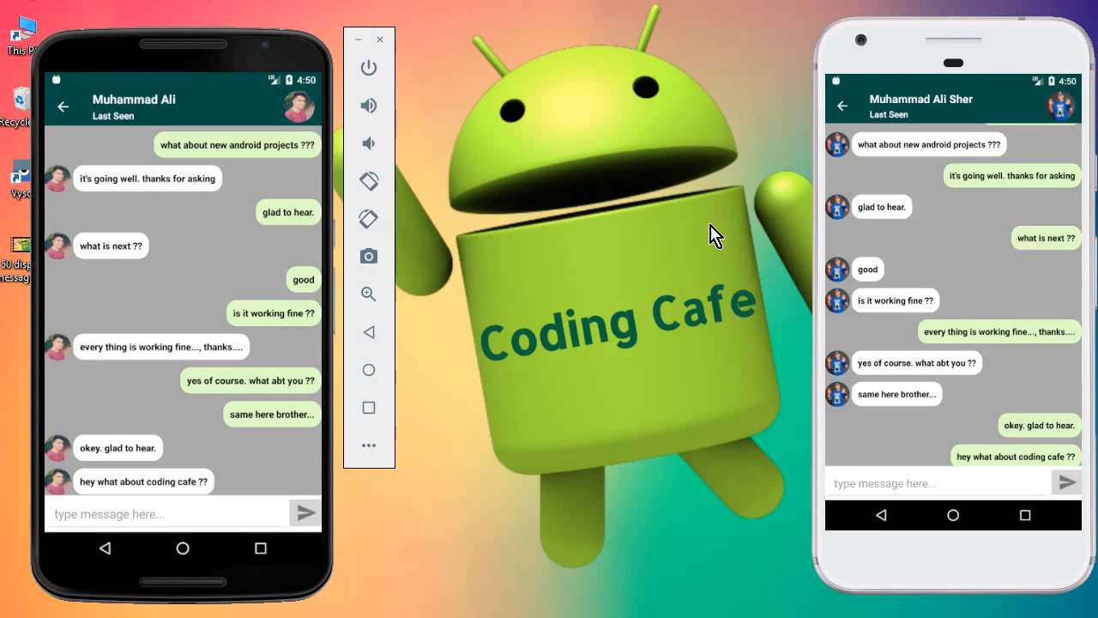
mouse_move(660, 401)
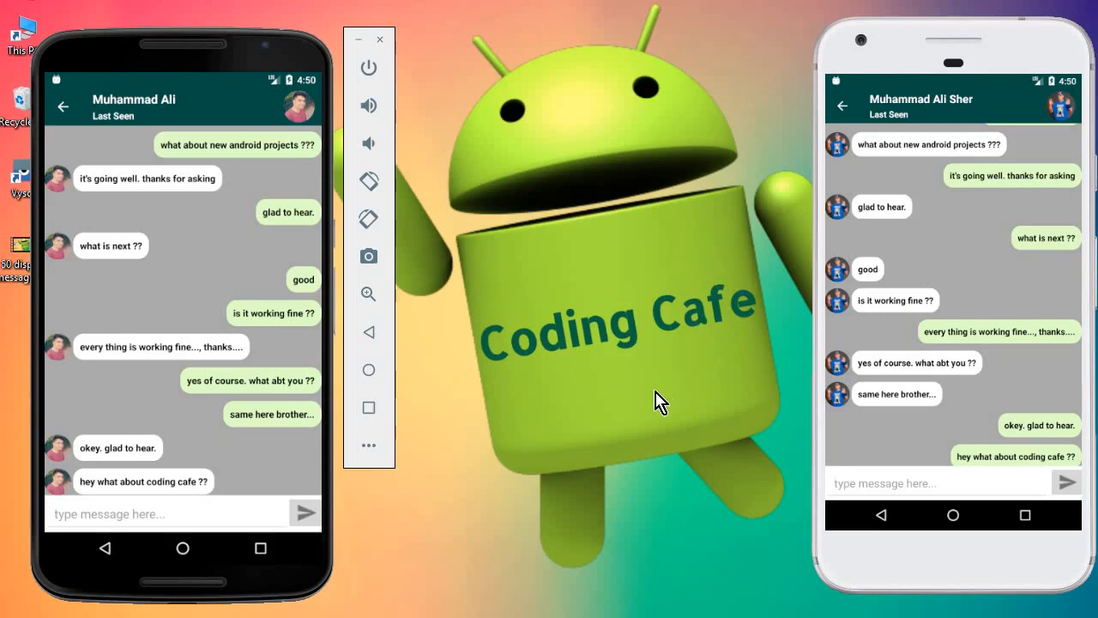
mouse_move(702, 389)
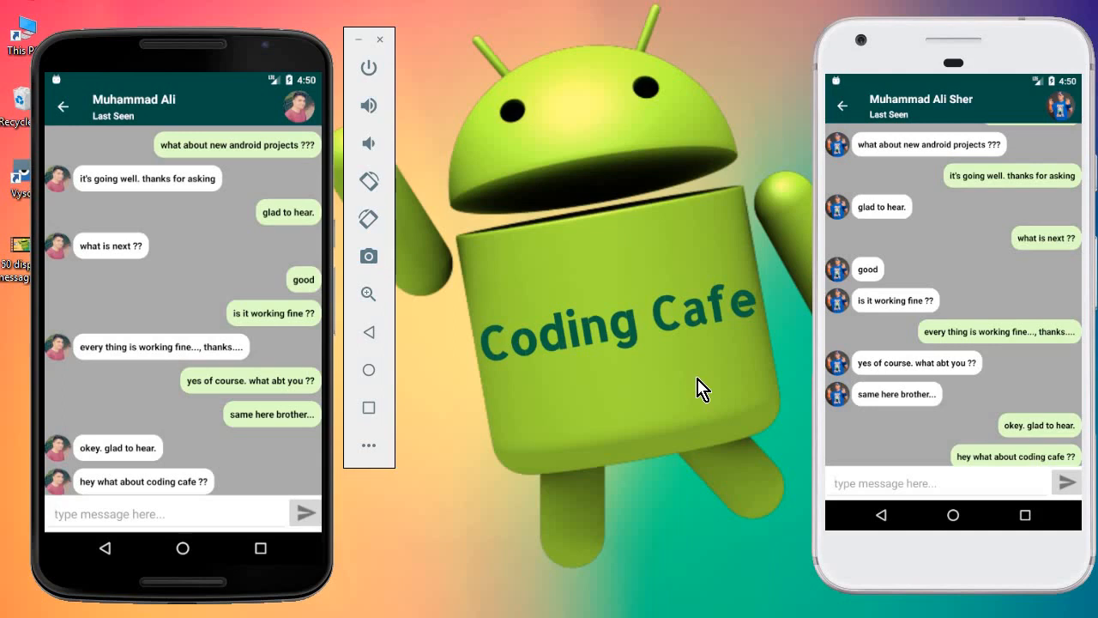
mouse_move(640, 418)
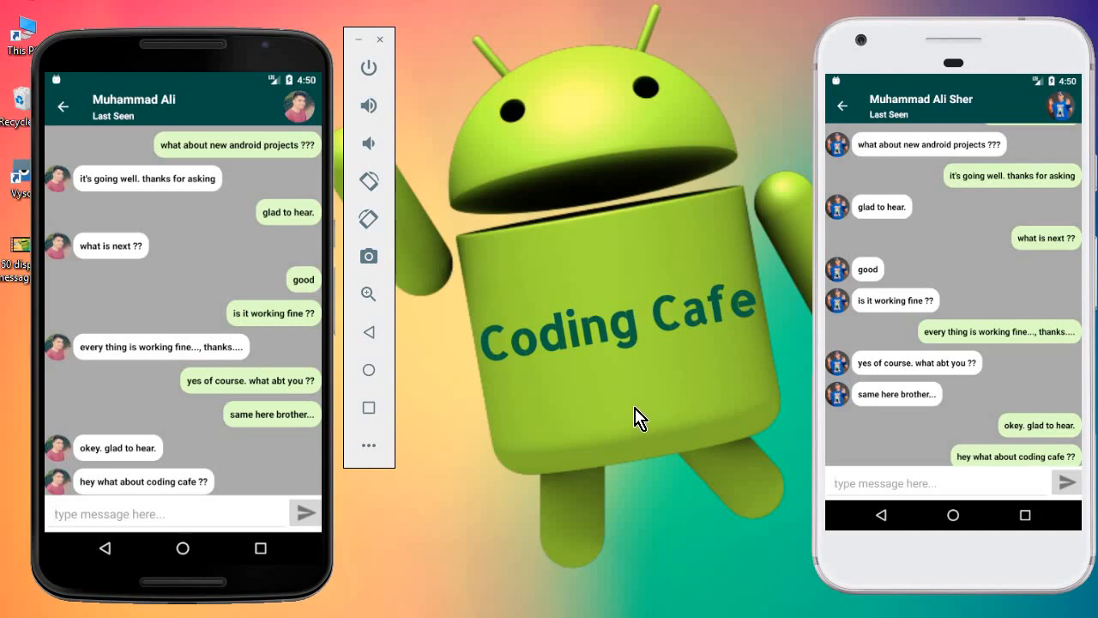
mouse_move(221, 426)
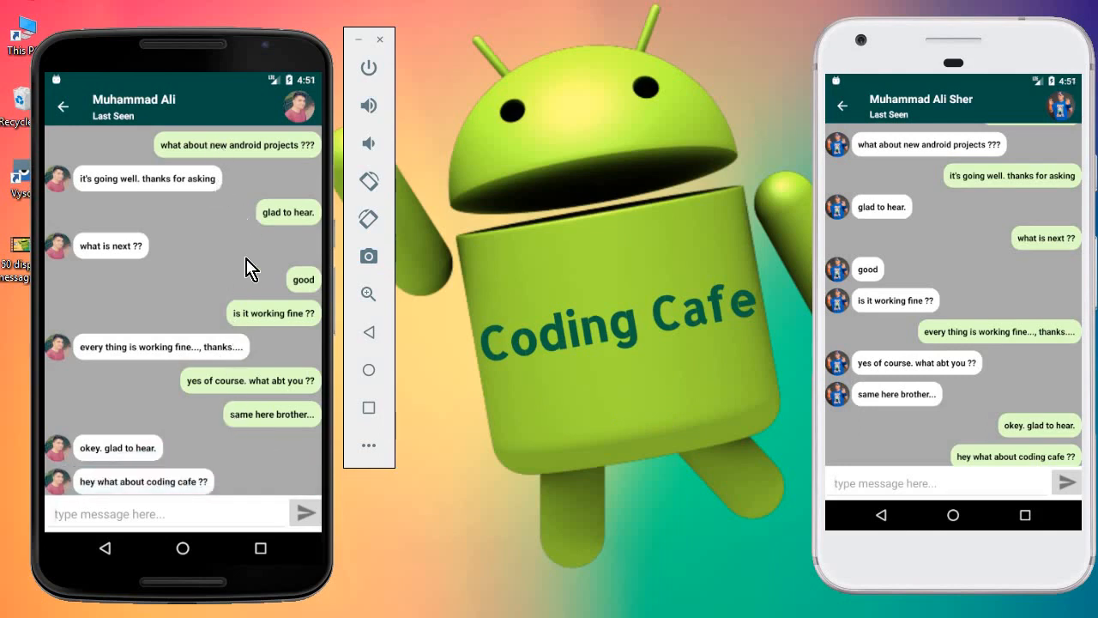
mouse_move(206, 406)
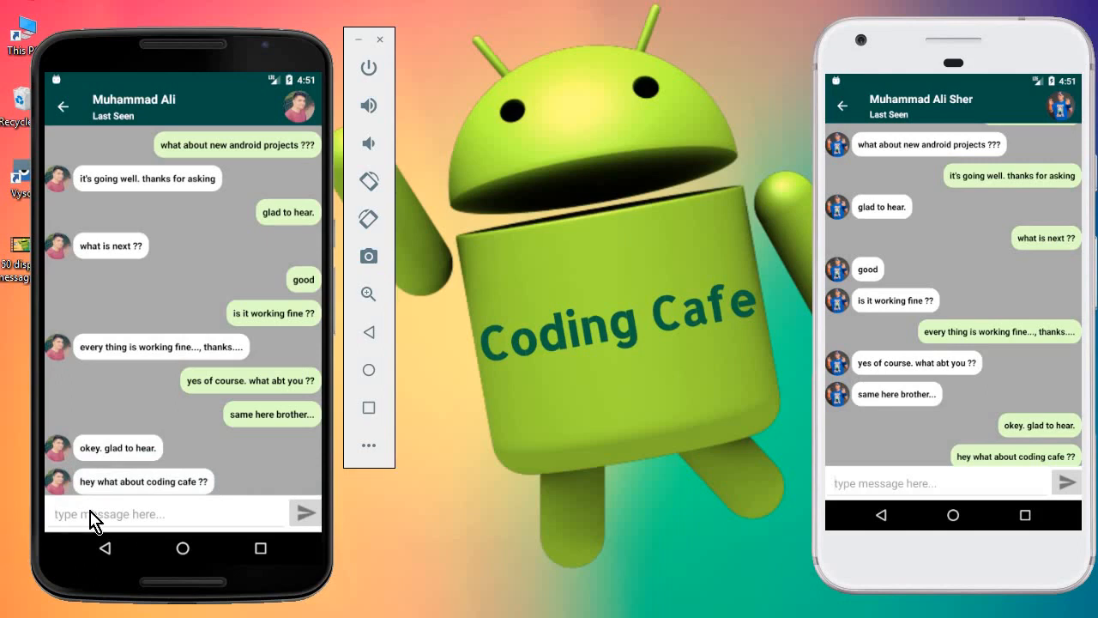
- Scroll through ChatActivity to the onChildAdded listener after notifyDataSetChanged()
click(163, 515)
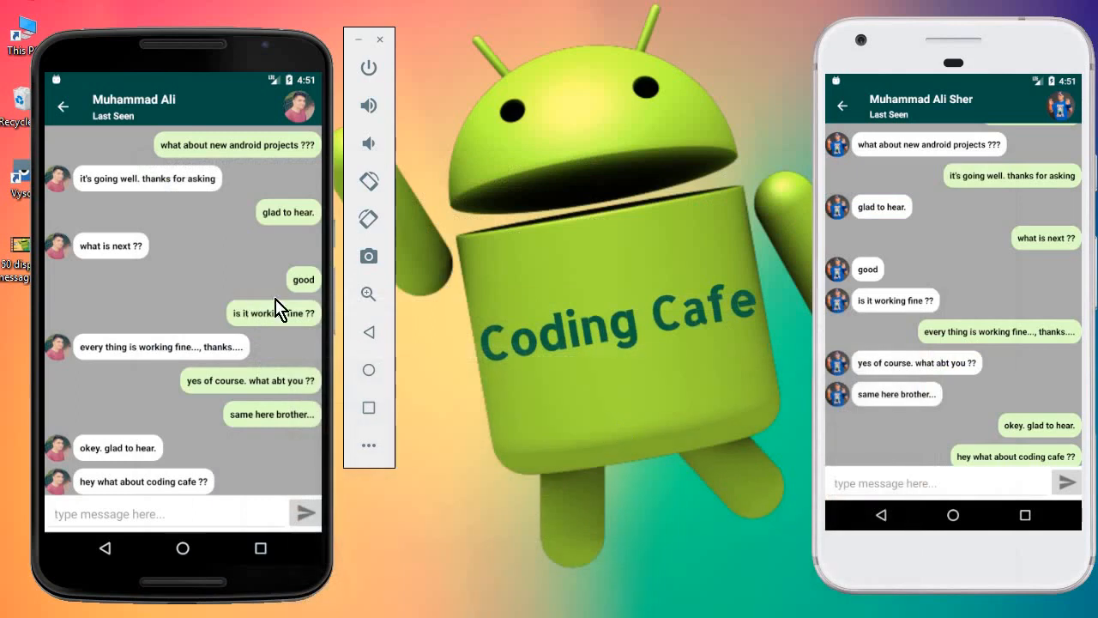
mouse_move(199, 487)
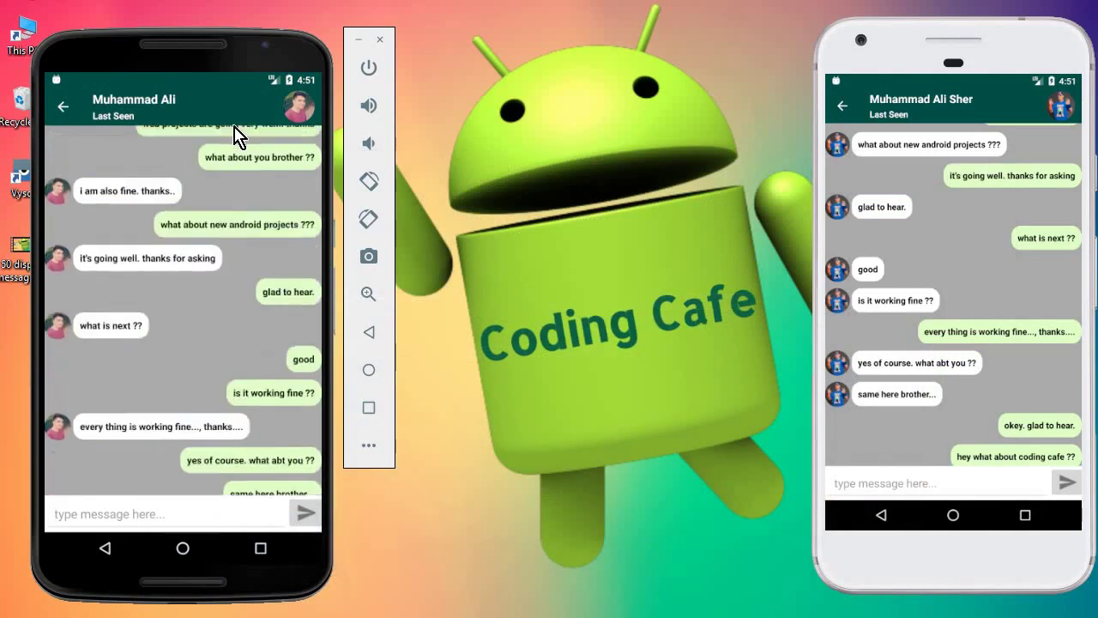
scroll(down, 3)
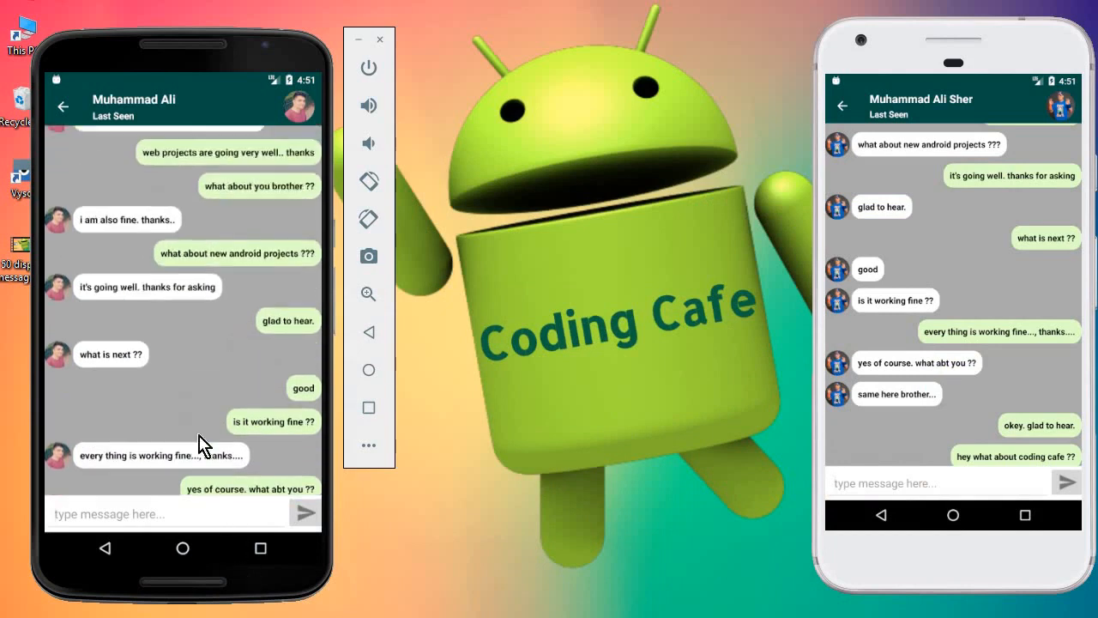
scroll(down, 3)
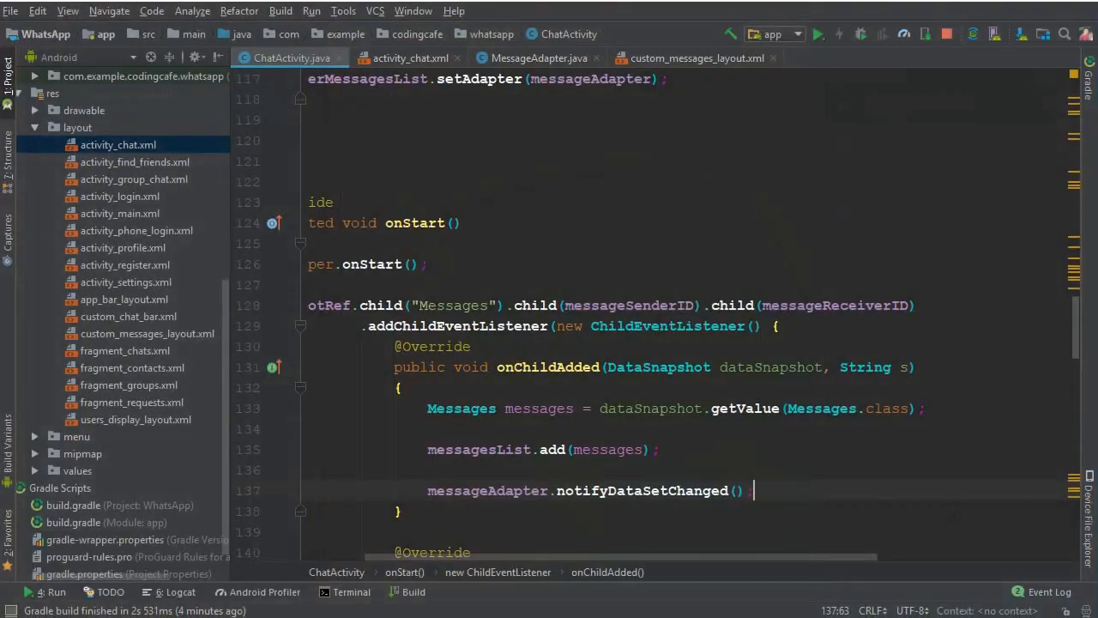
scroll(left, 3)
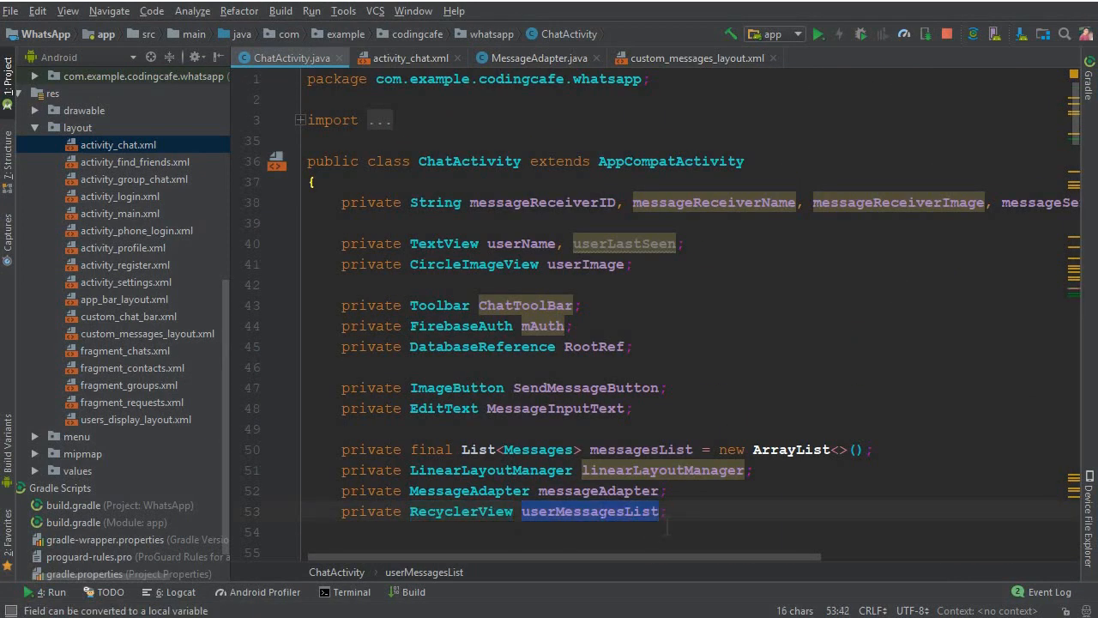
scroll(down, 3)
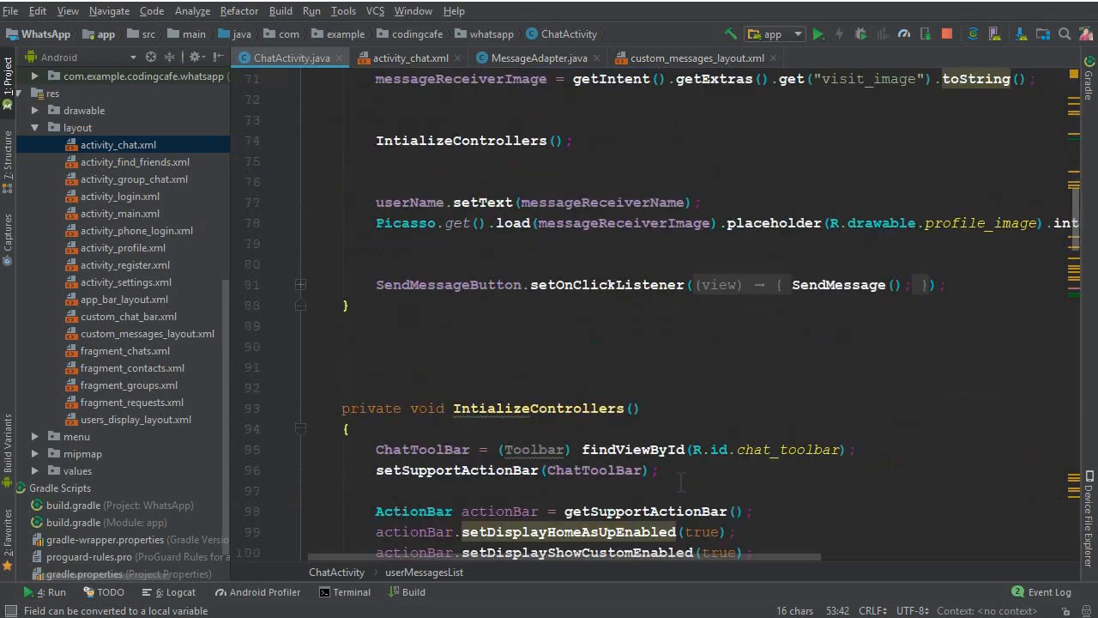
scroll(down, 3)
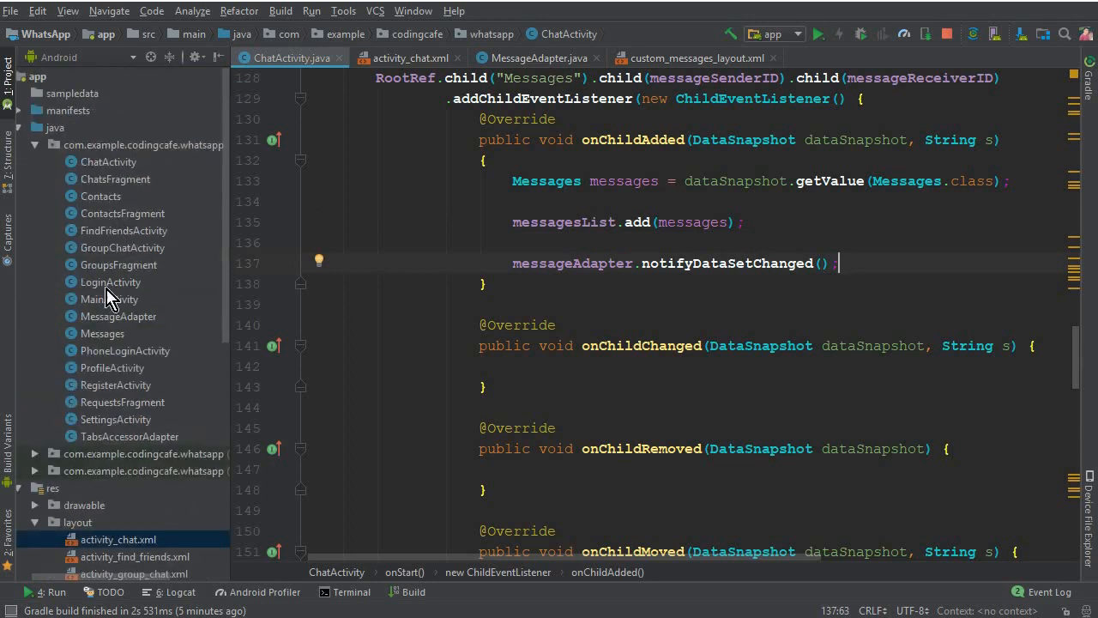
- Add userMessagesList.smoothScrollToPosition(userMessagesList.getAdapter().getItemCount()) after the adapter refresh
click(103, 332)
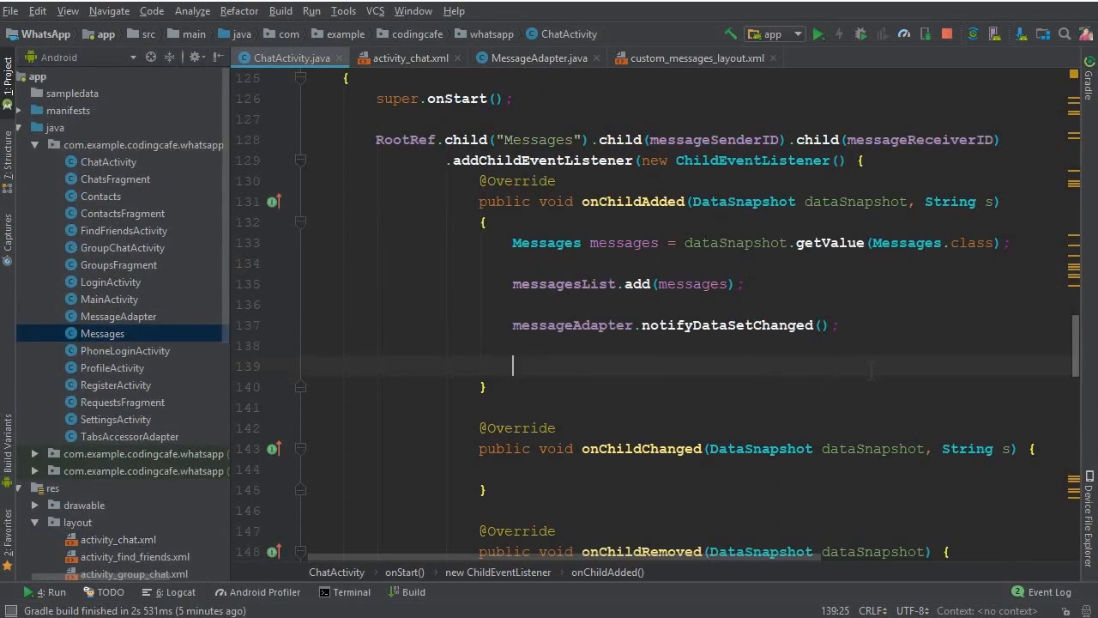
text(u)
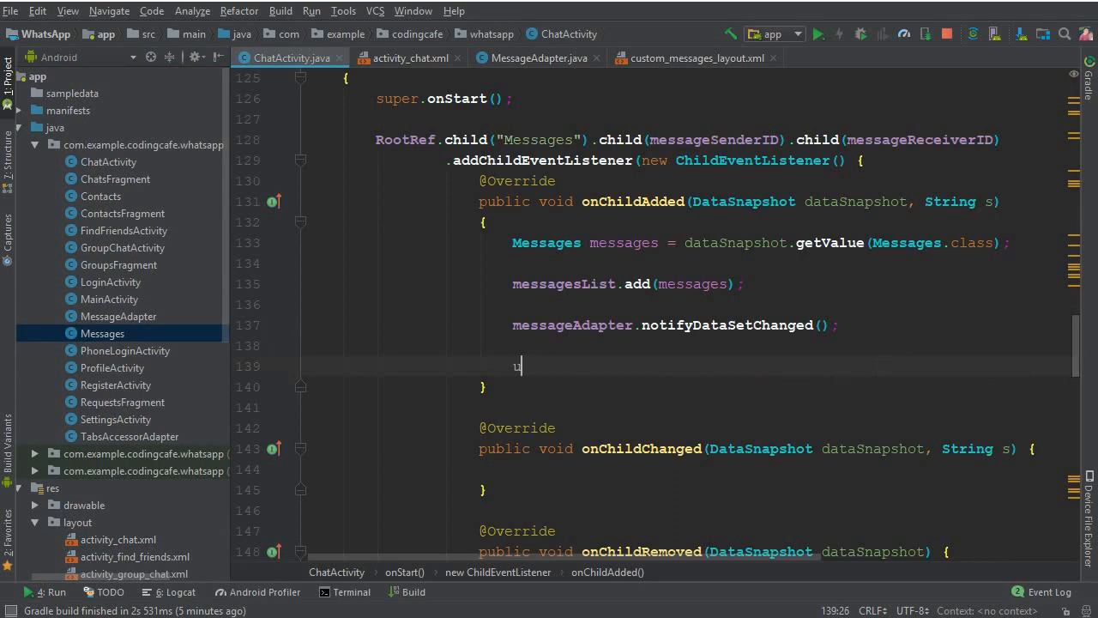
text(serMessagesList)
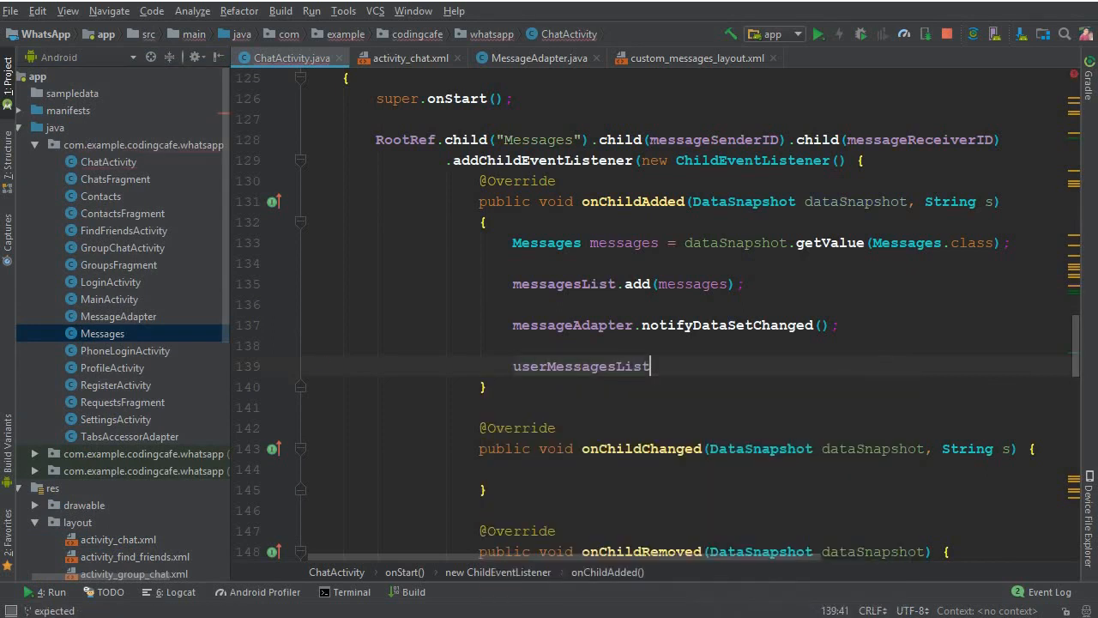
text(.s)
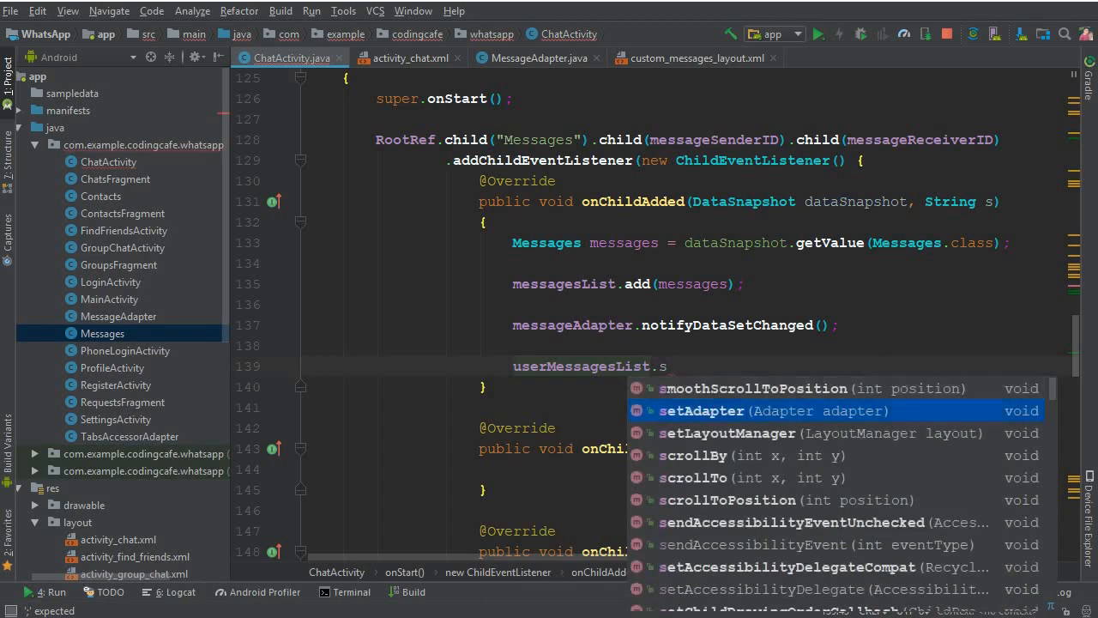
click(755, 387)
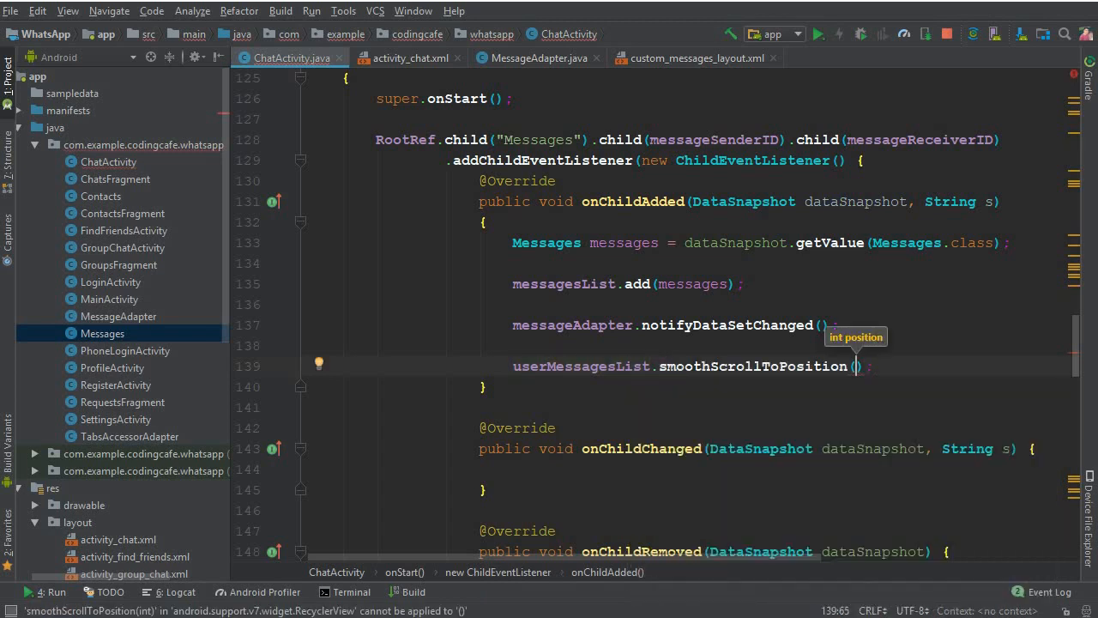
text(u)
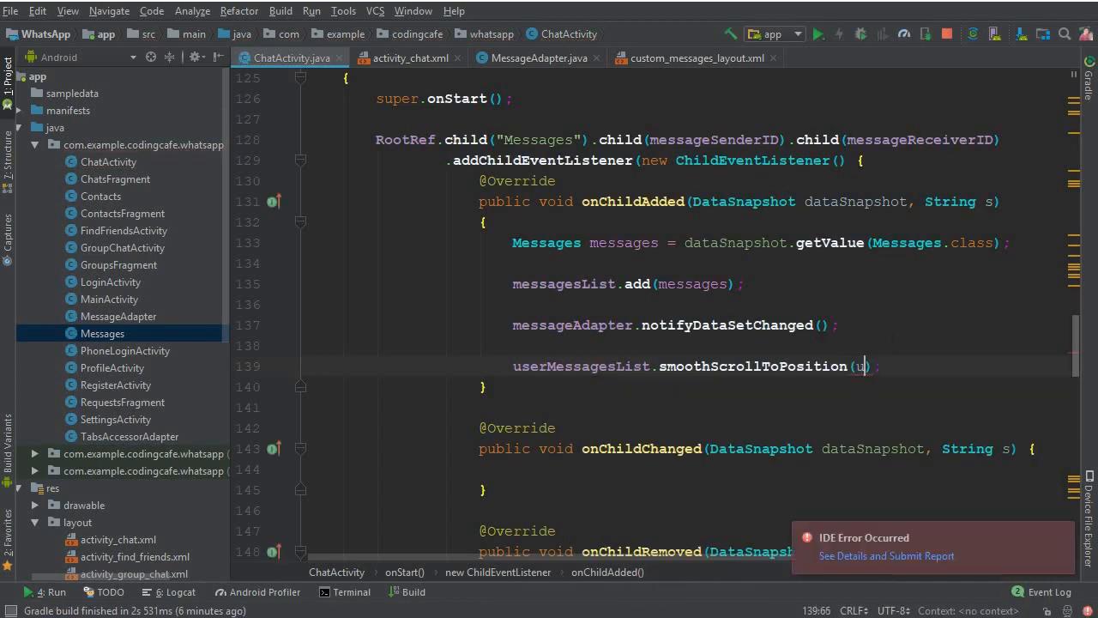
text(userMessagesList)
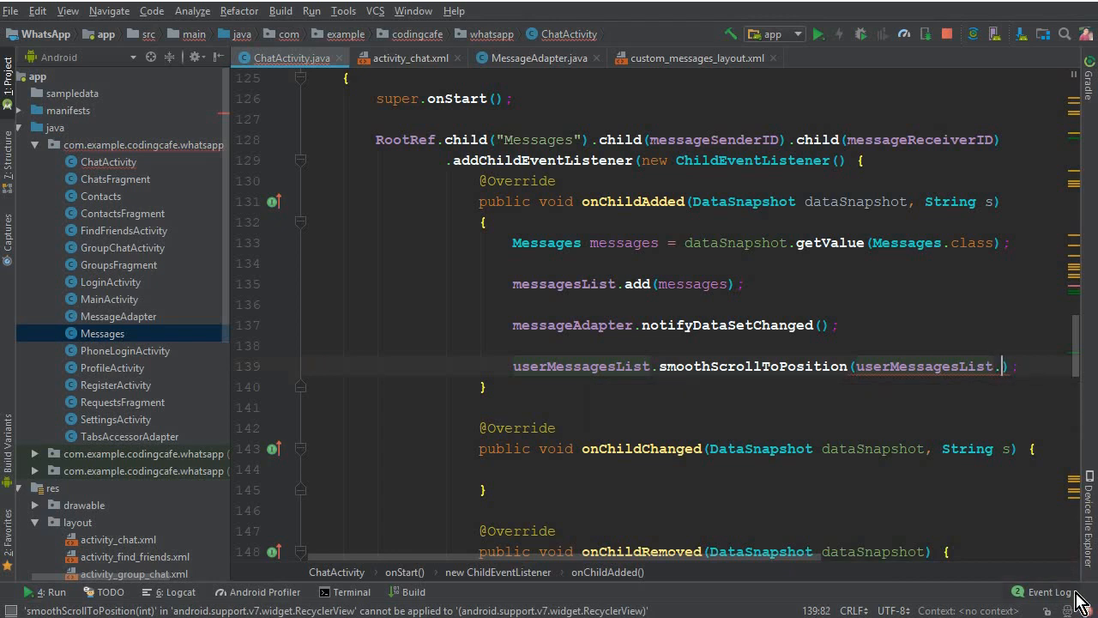
text(.getAdapter())
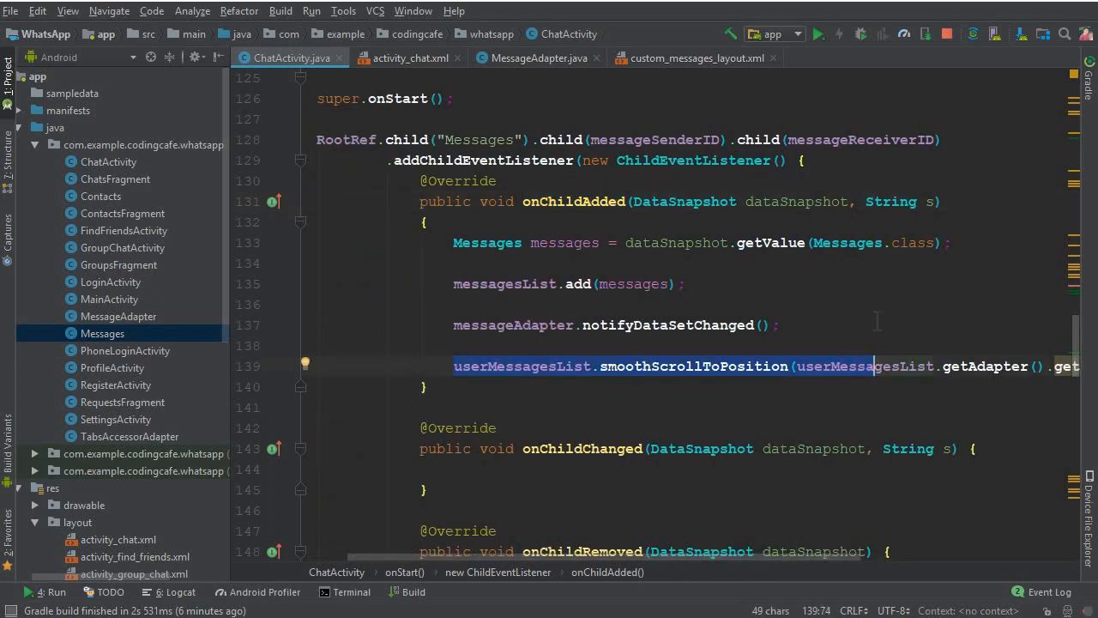
mouse_move(511, 72)
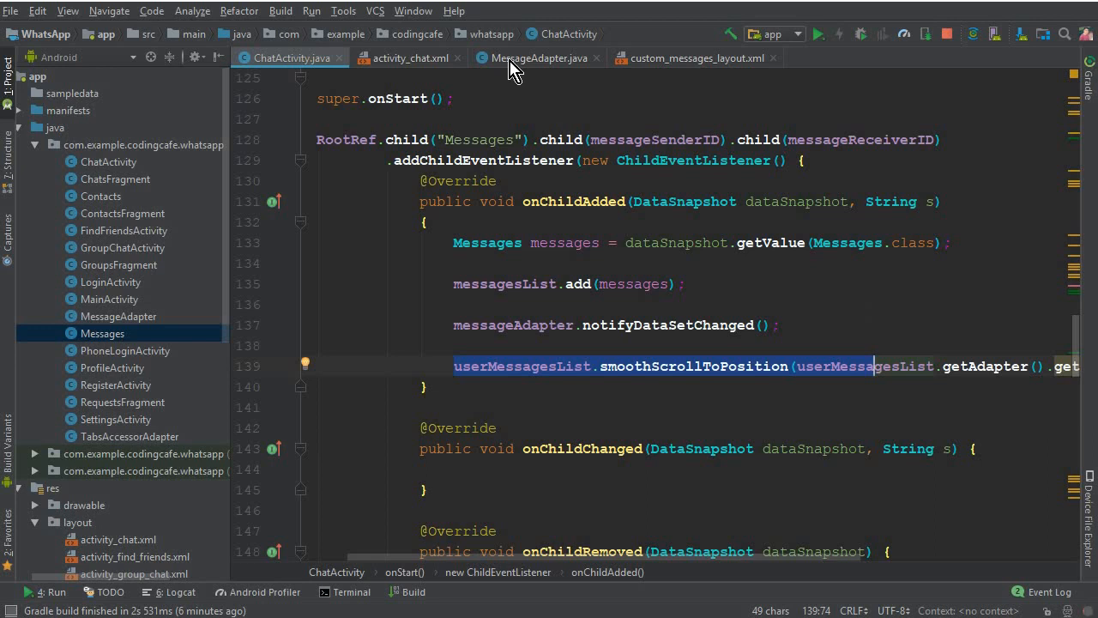
- Add android:layout_above="@+id/chat_linear_layout" to the messages RecyclerView in activity_chat.xml
click(540, 59)
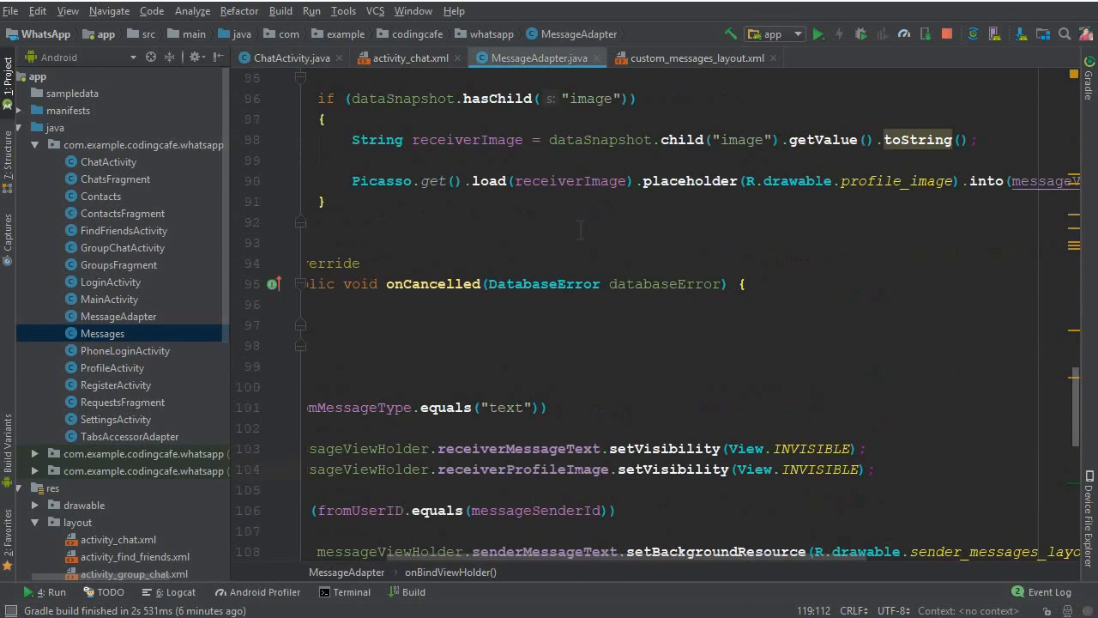
click(401, 58)
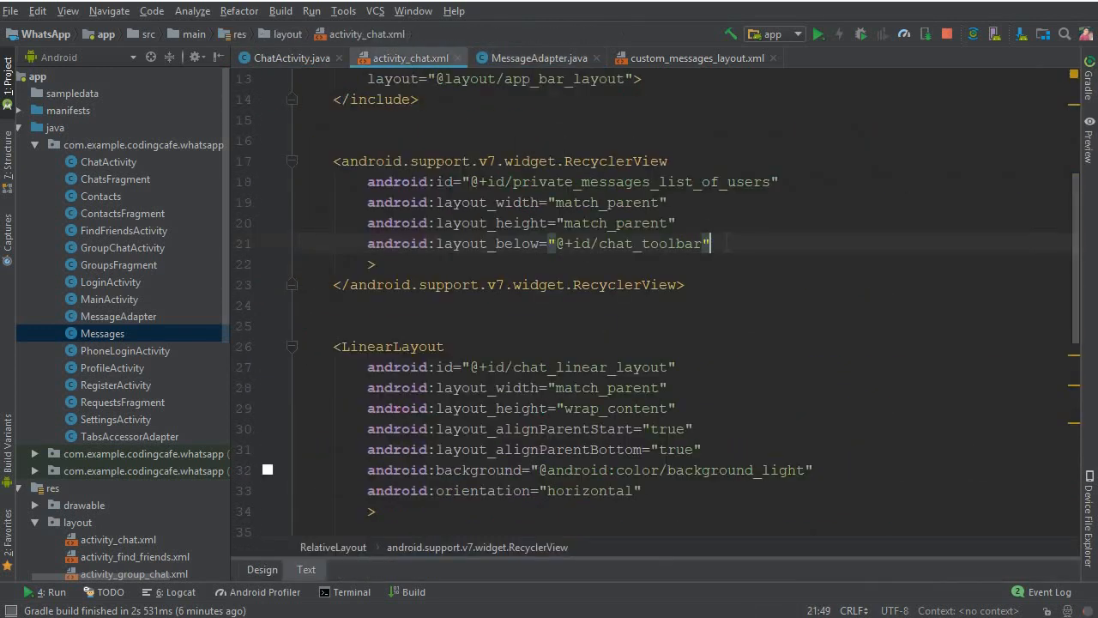
scroll(up, 3)
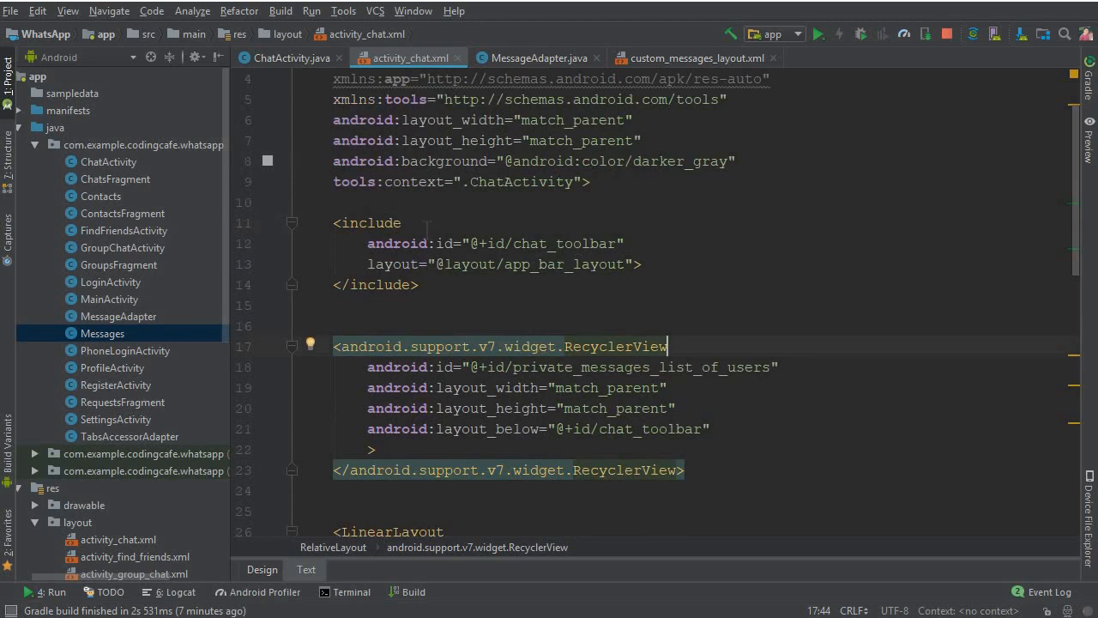
double_click(563, 182)
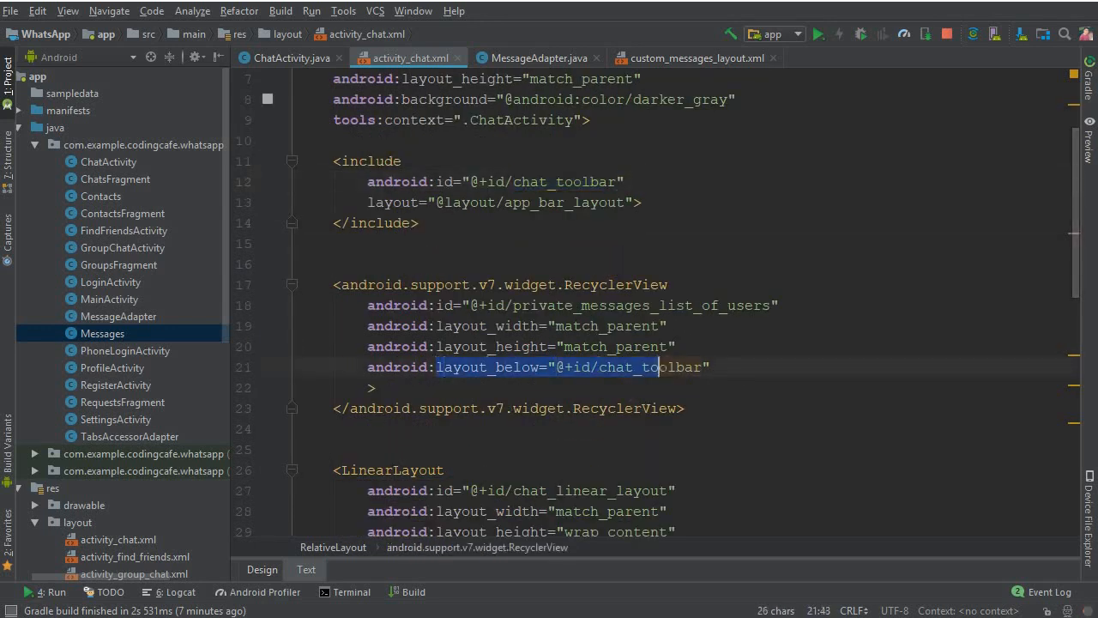
key(Enter)
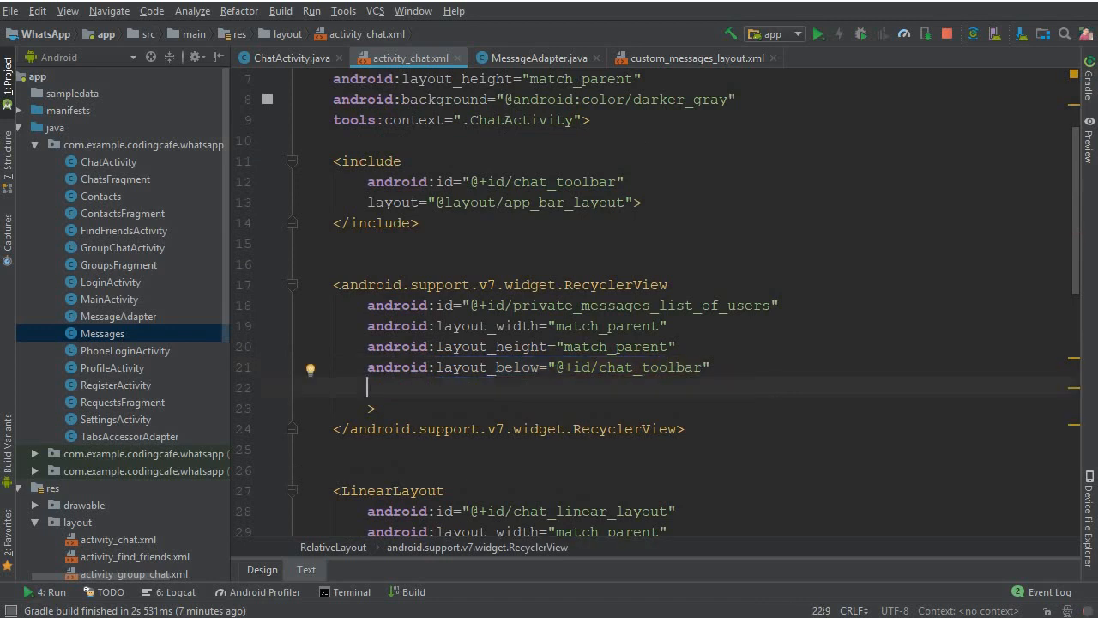
text(above="@+id/)
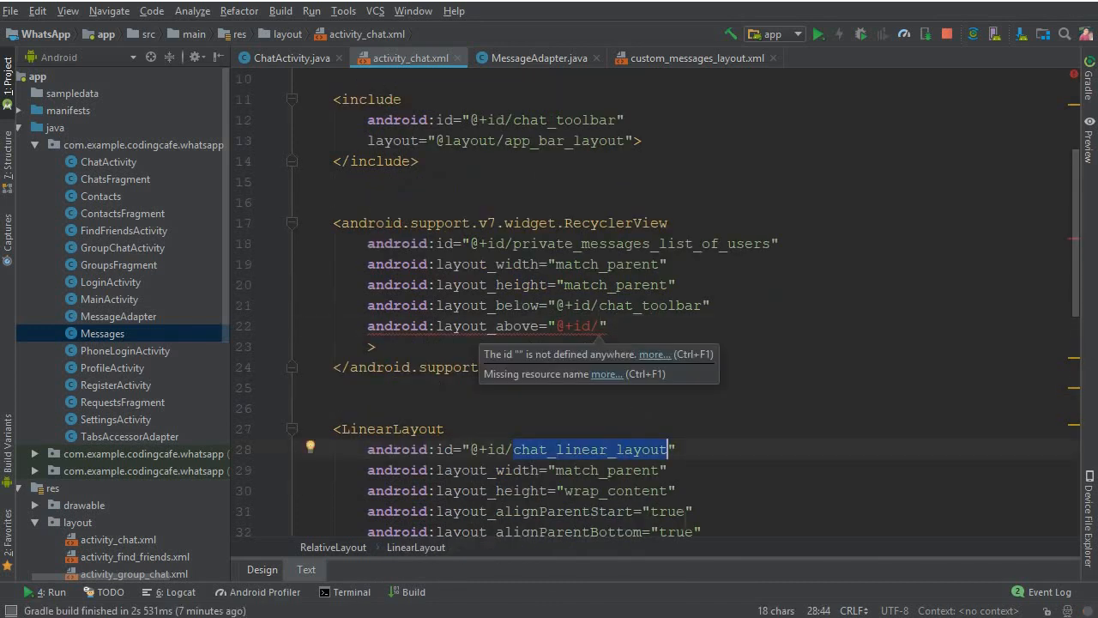
text(chat_linear_layout)
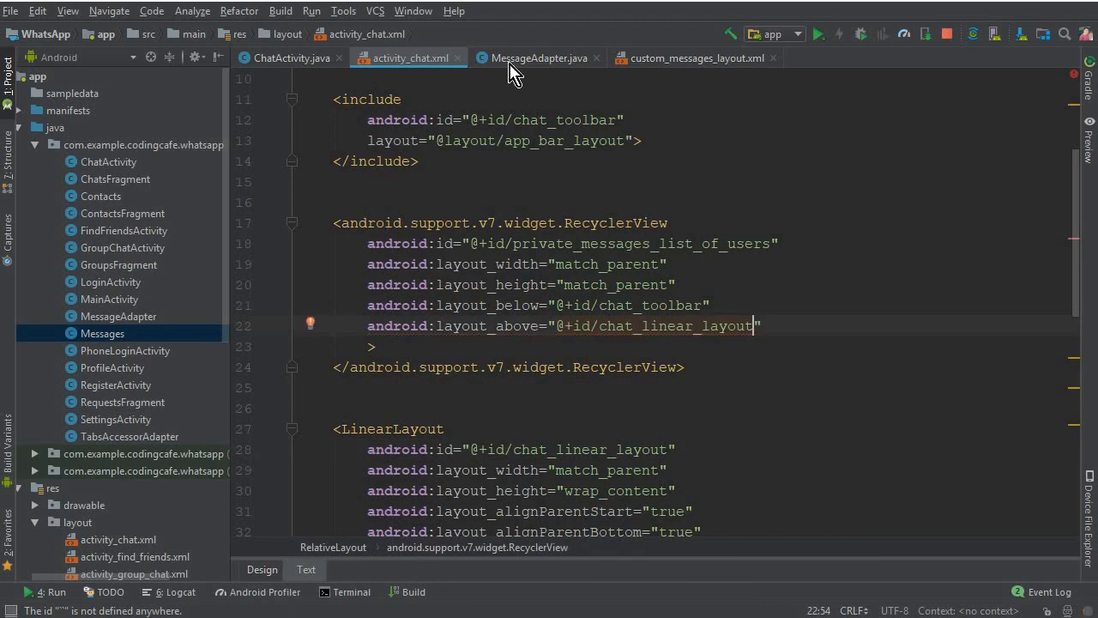
- In MessageAdapter's text branch, set senderMessageText visibility to View.INVISIBLE
click(540, 58)
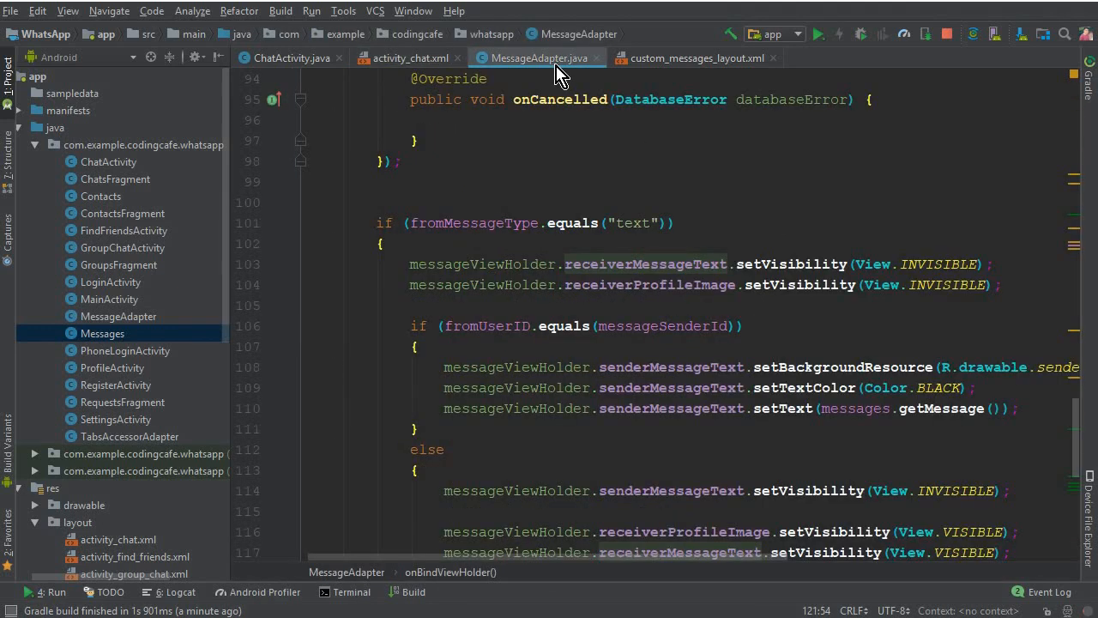
scroll(down, 3)
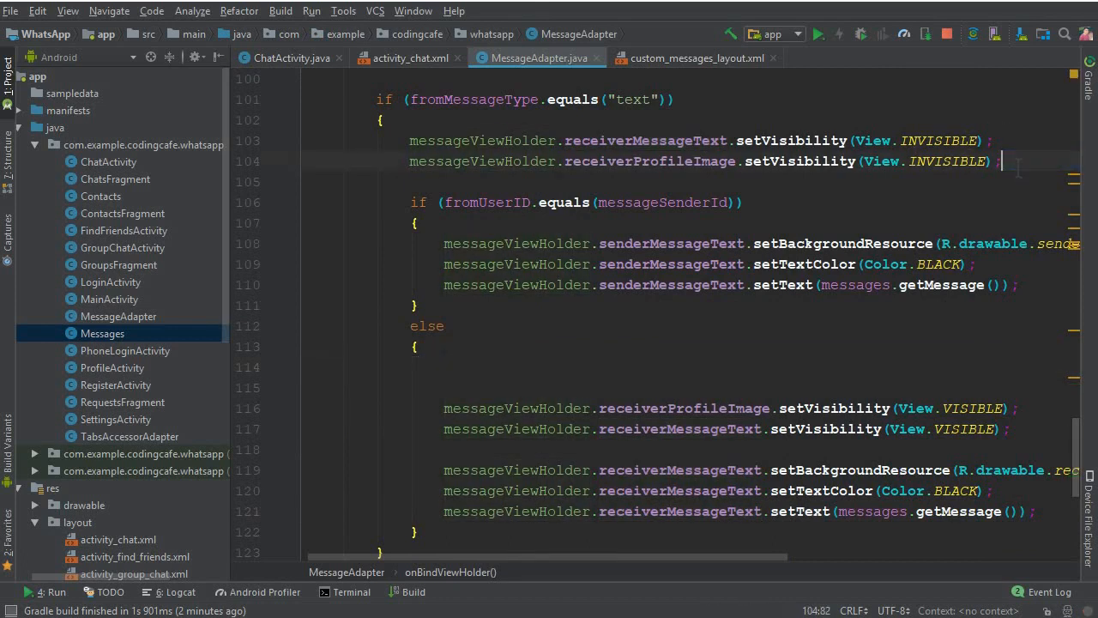
text(messageViewHolder.senderMessageText.setVisibility(View.INVISIBLE);)
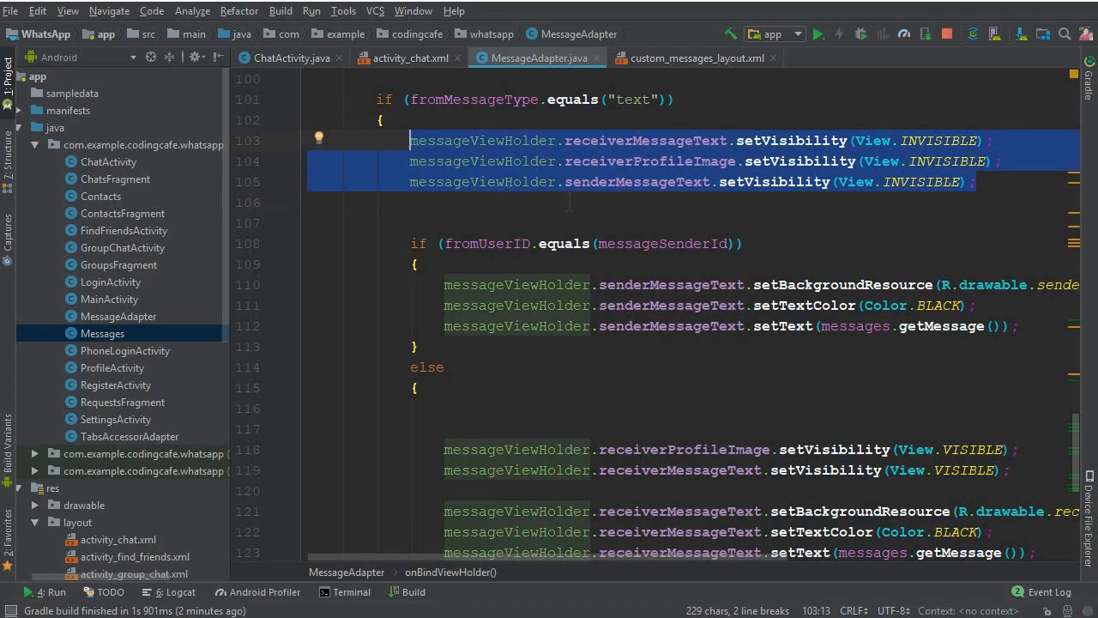
- Copy the statement into the sender-ID branch and change it to View.VISIBLE
scroll(up, 3)
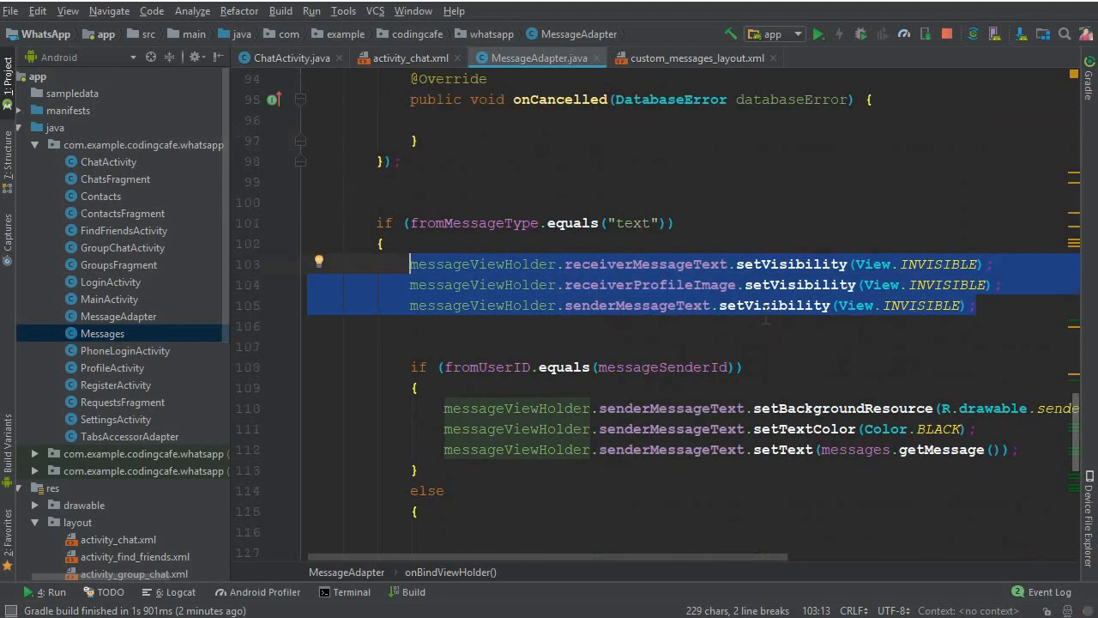
click(636, 254)
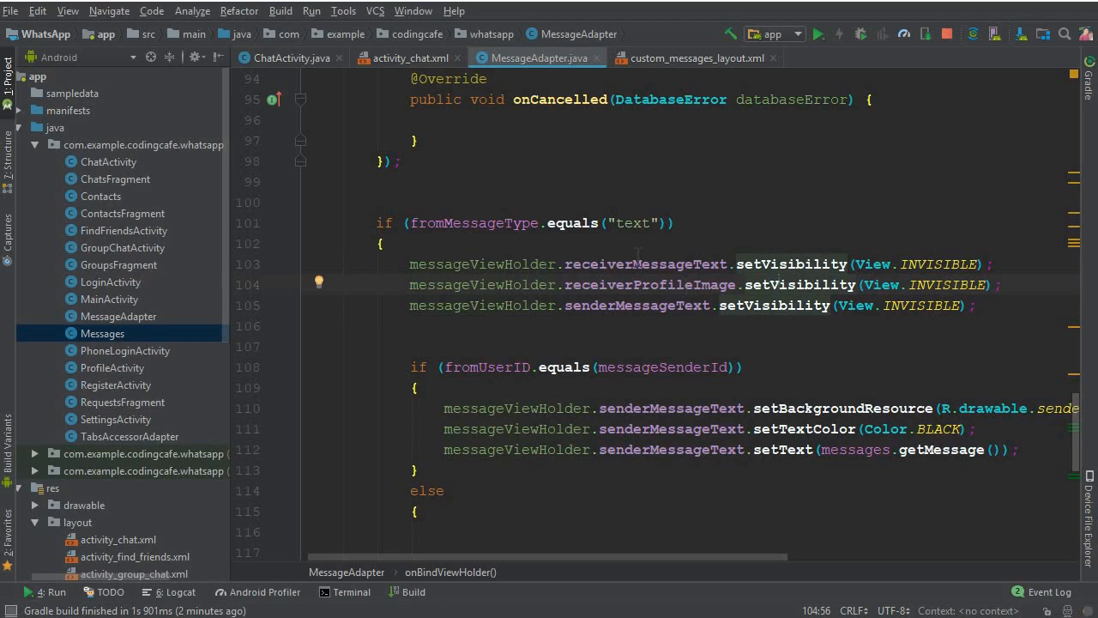
click(650, 285)
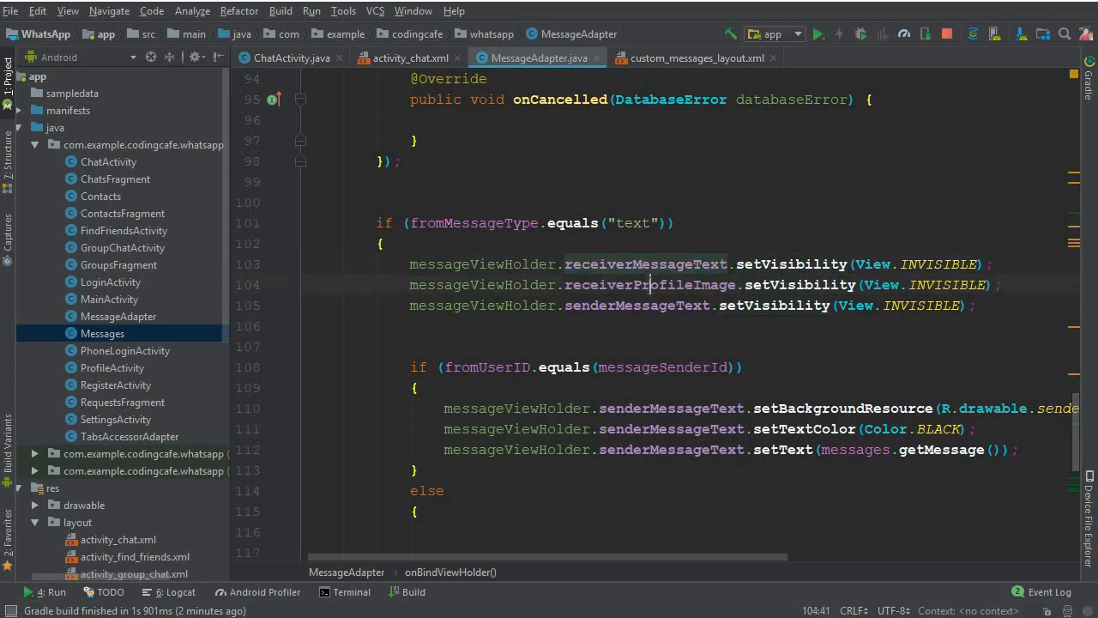
double_click(635, 305)
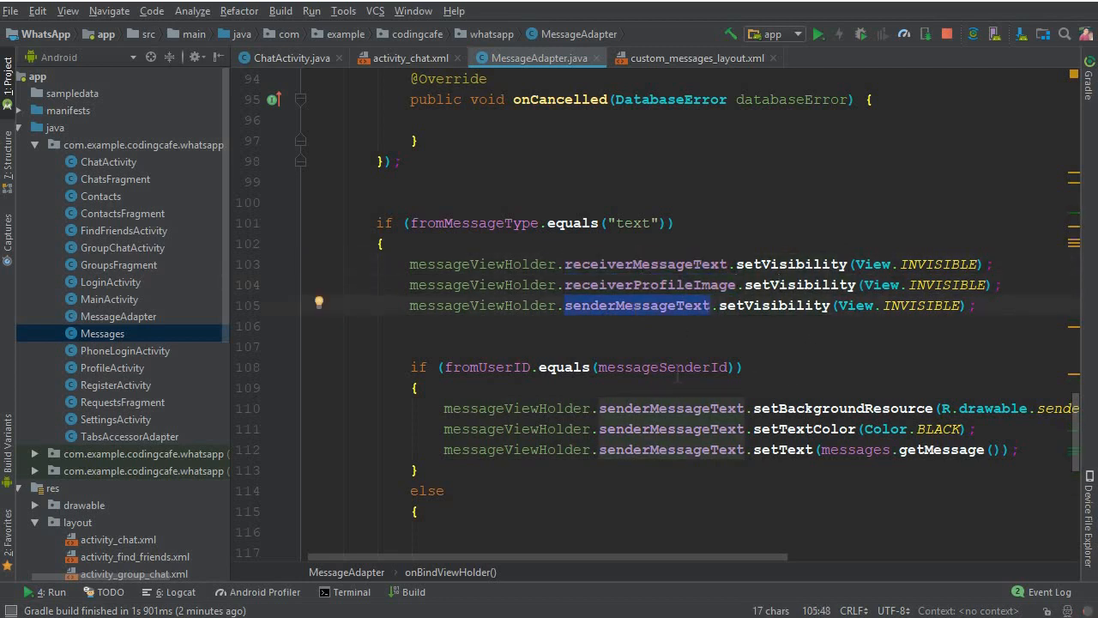
double_click(662, 367)
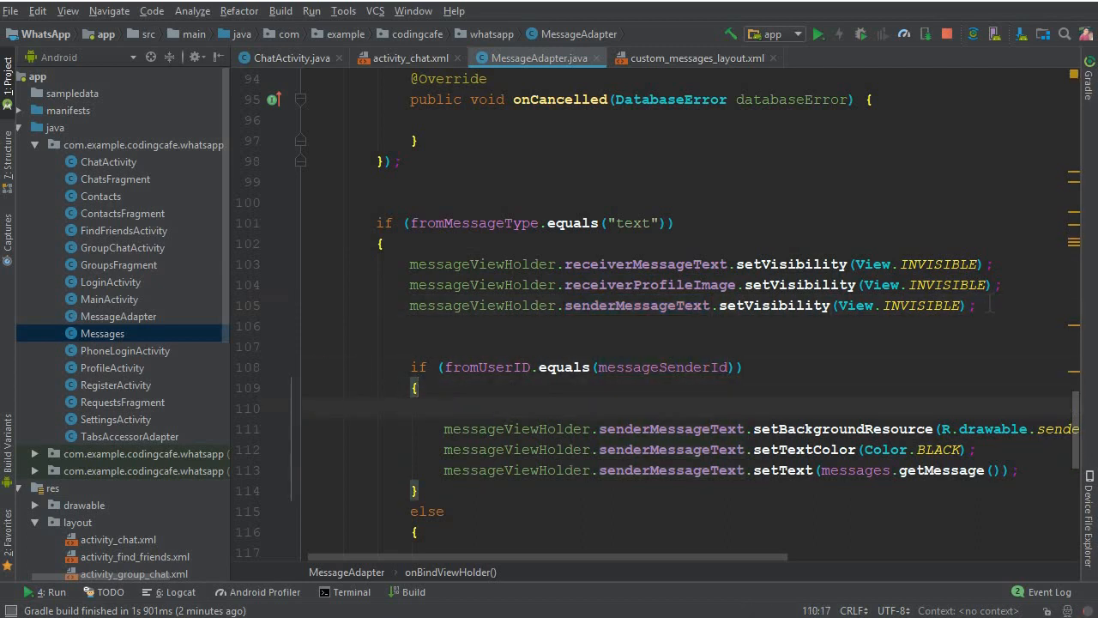
drag(410, 305, 968, 305)
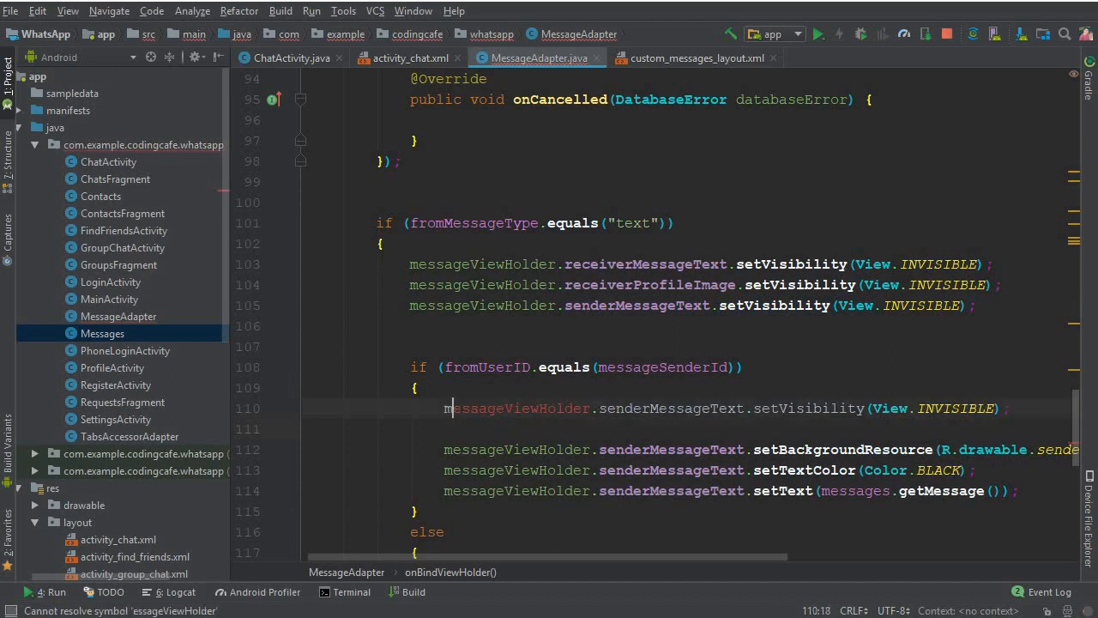
double_click(954, 409)
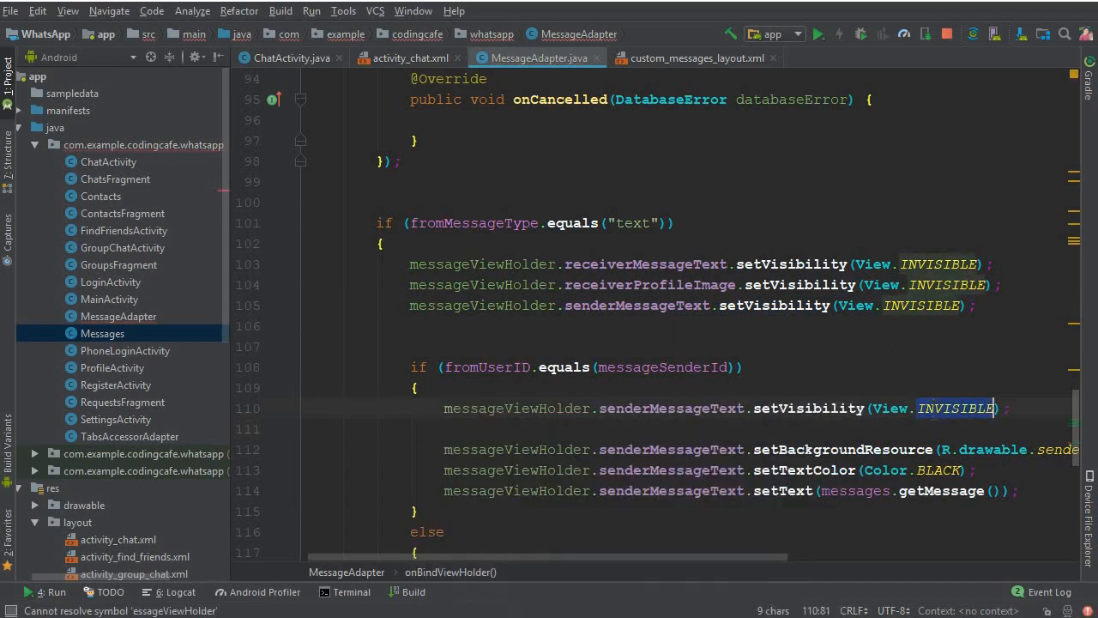
text(VISIBLE)
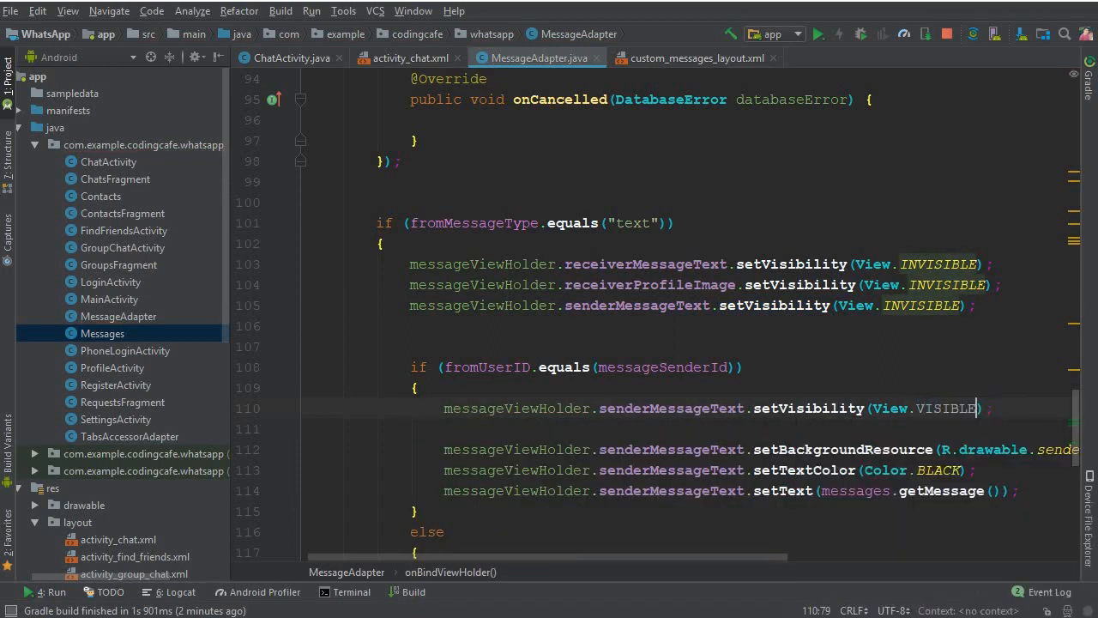
scroll(down, 3)
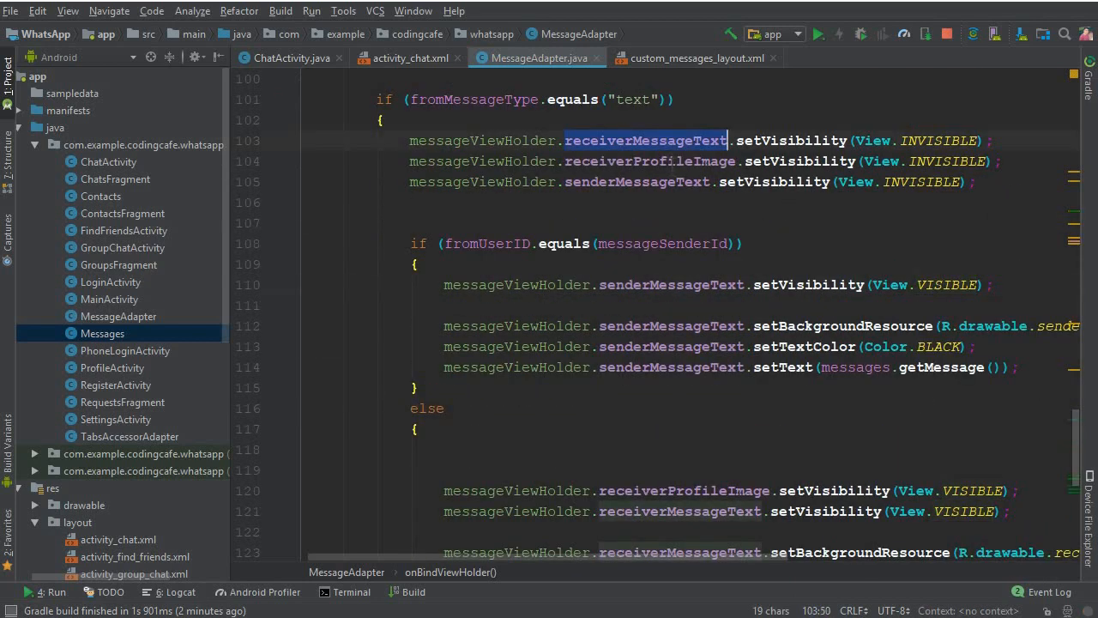
scroll(down, 3)
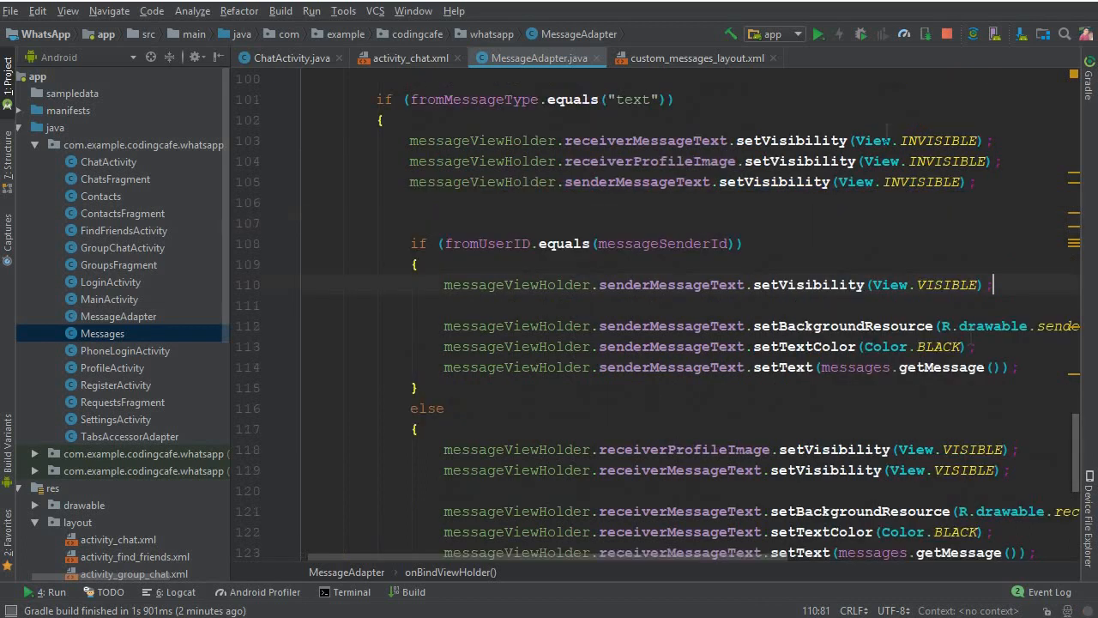
- Run the app on the Pixel XL emulator to test the changes
click(820, 35)
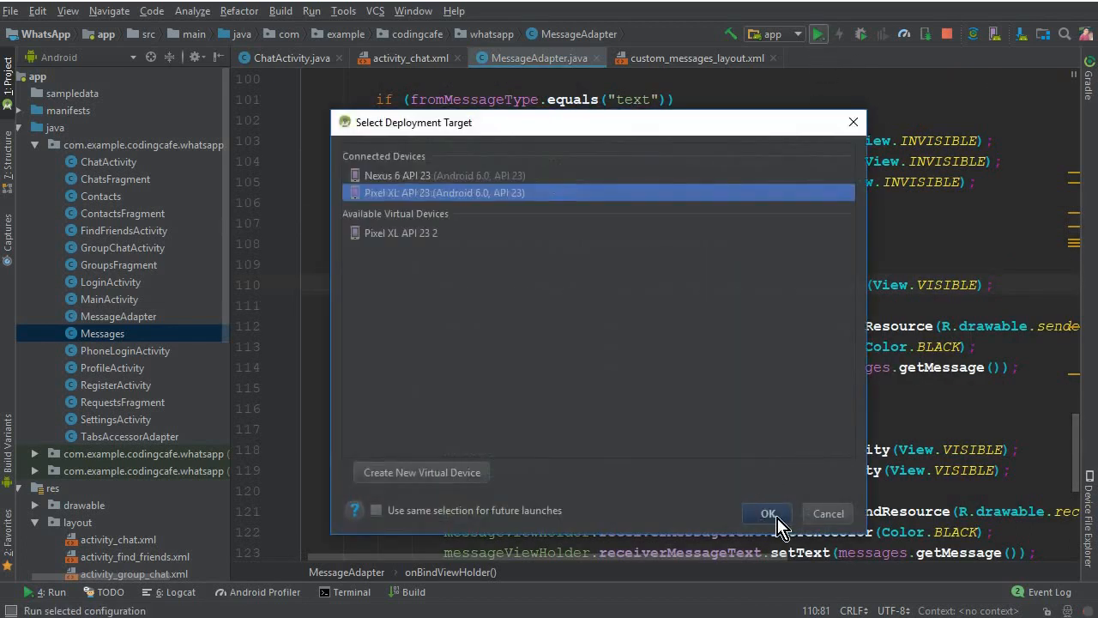
click(767, 513)
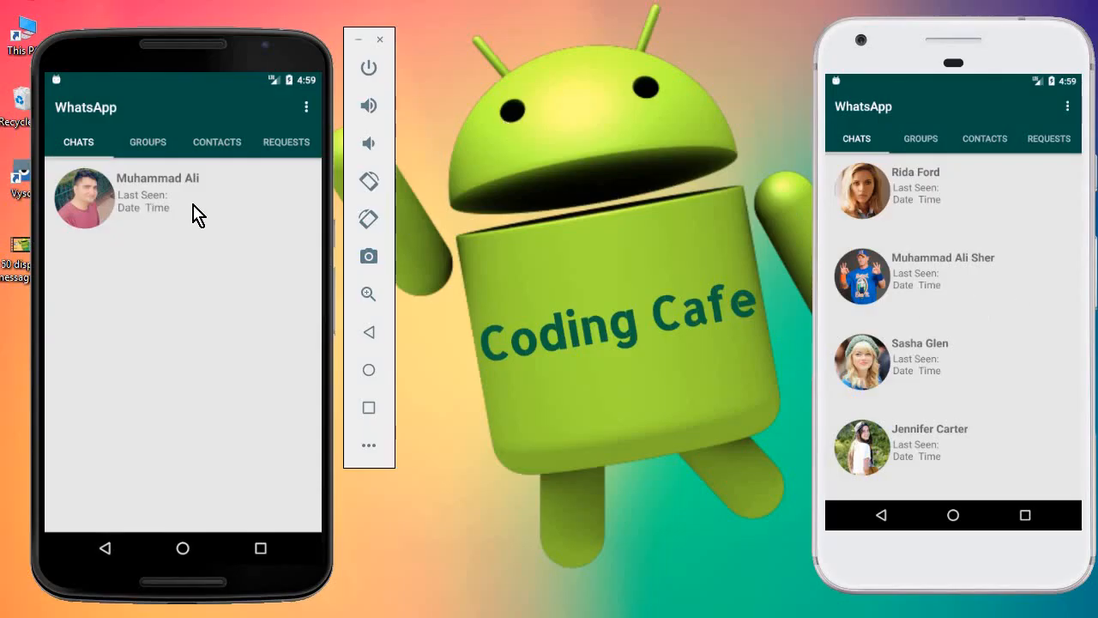
mouse_move(175, 214)
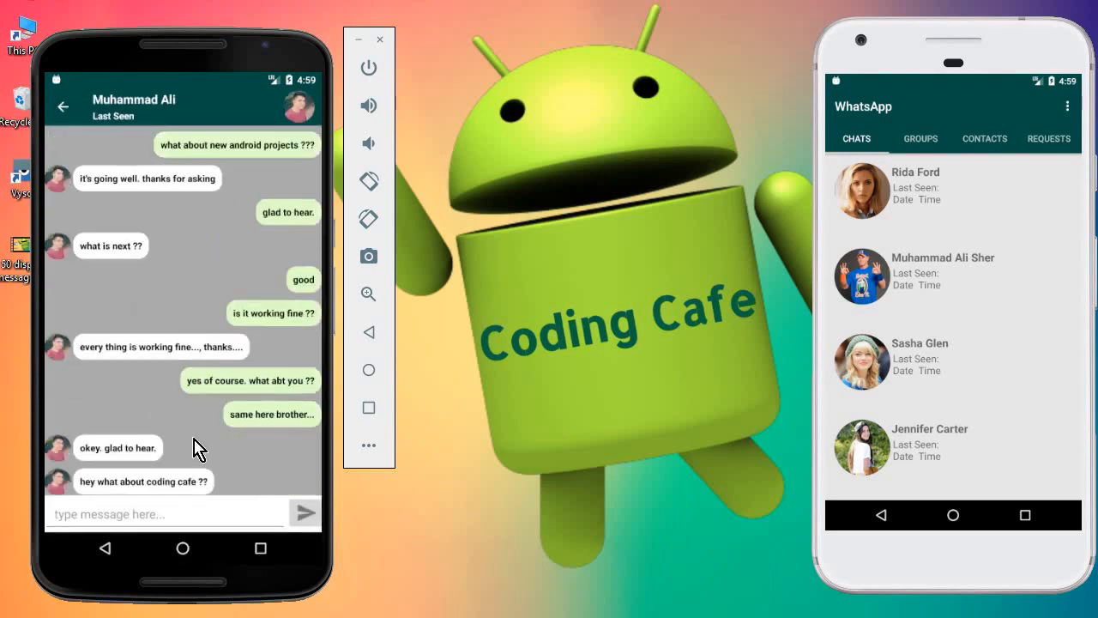
mouse_move(141, 552)
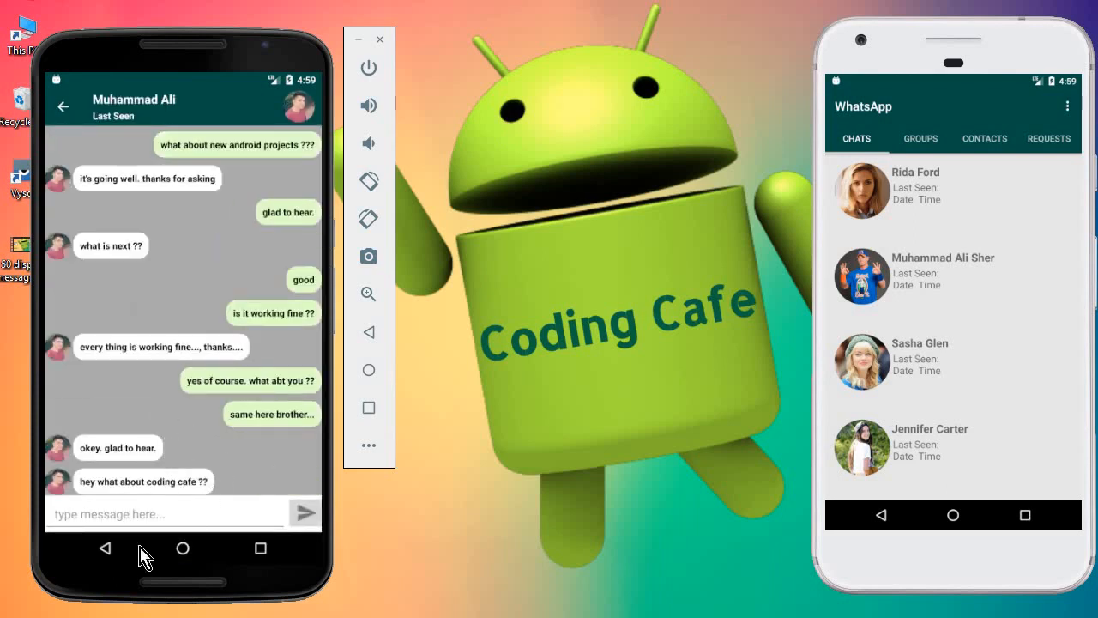
mouse_move(249, 180)
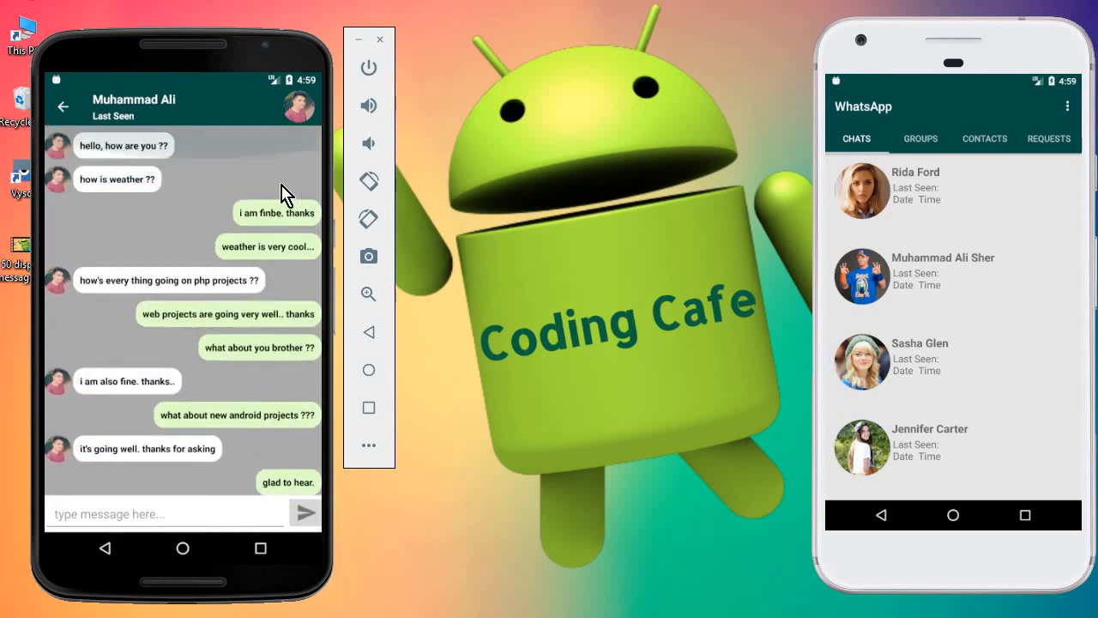
mouse_move(165, 268)
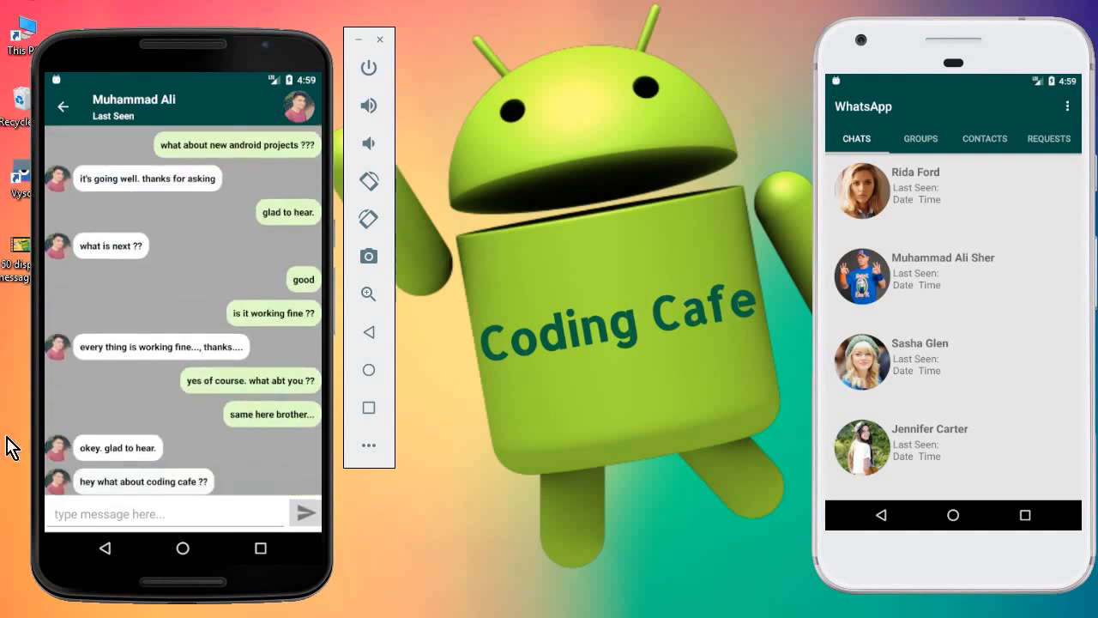
mouse_move(182, 523)
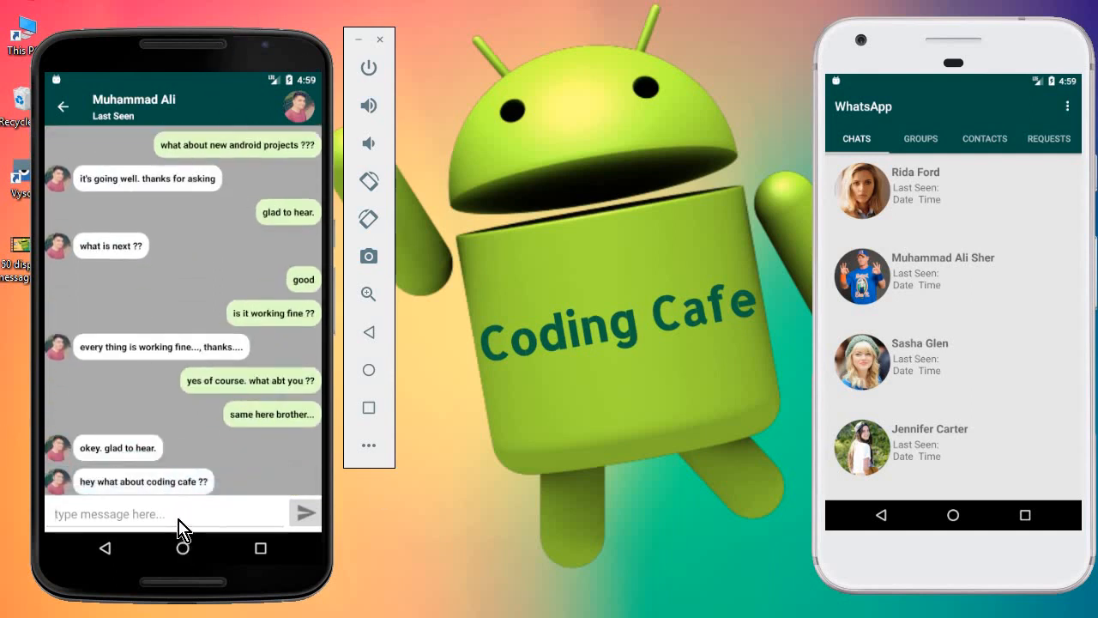
- Send 'hello again.' from the left phone and open the matching conversation on the right phone
click(164, 515)
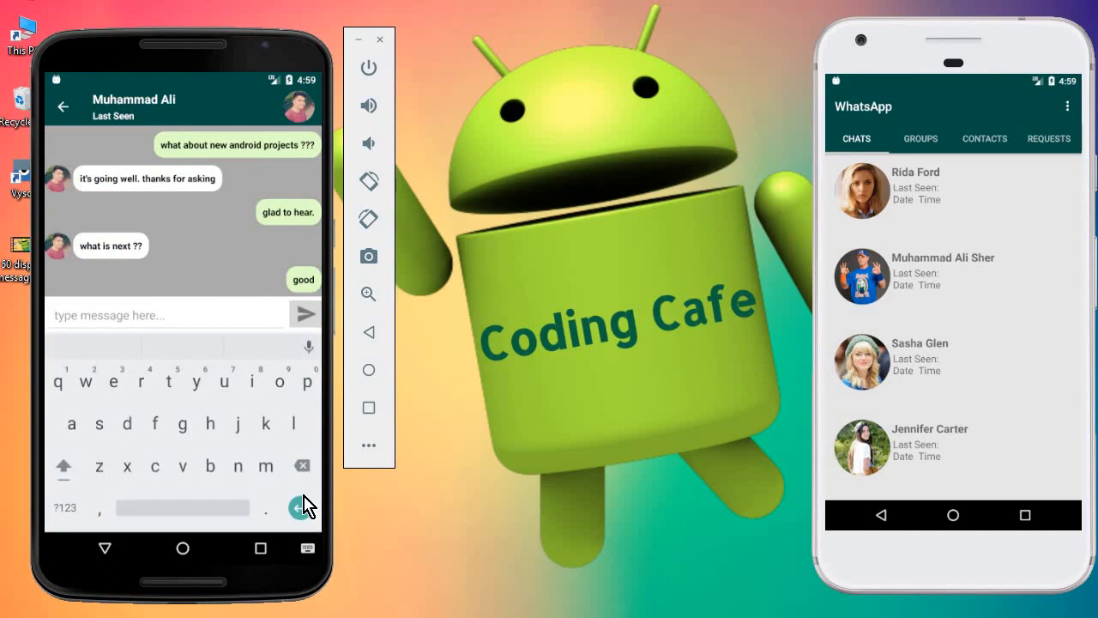
text(hello again.)
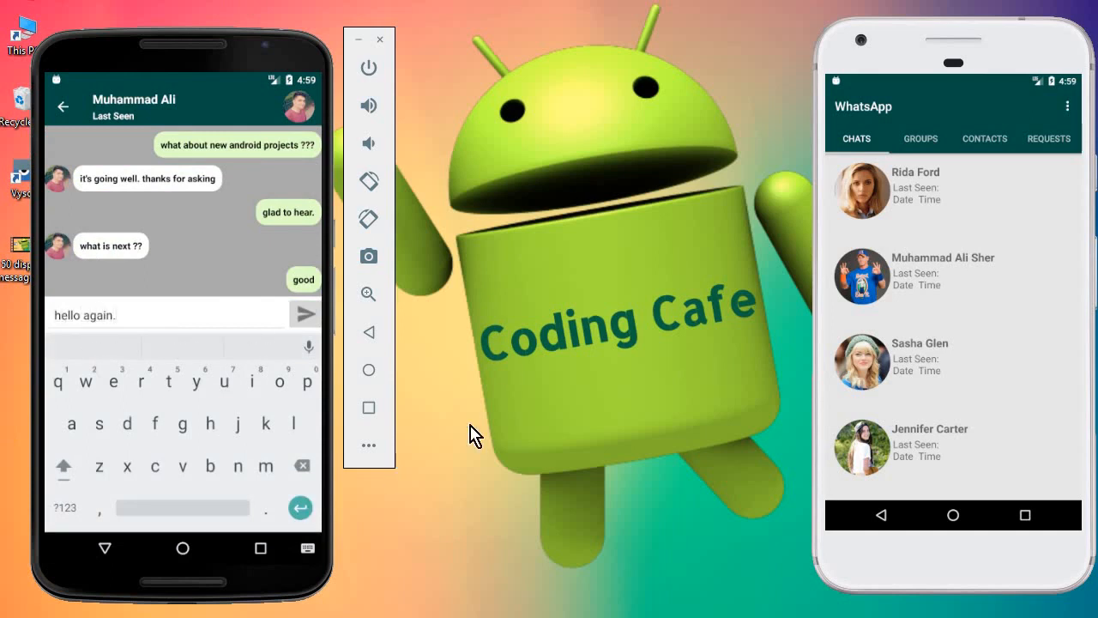
mouse_move(958, 281)
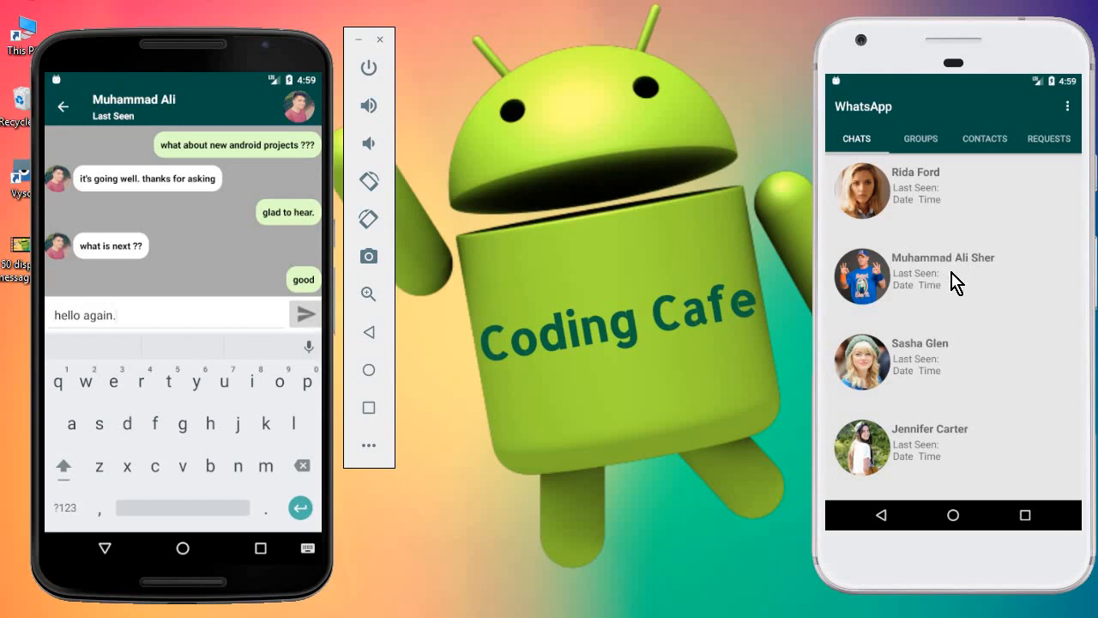
click(943, 271)
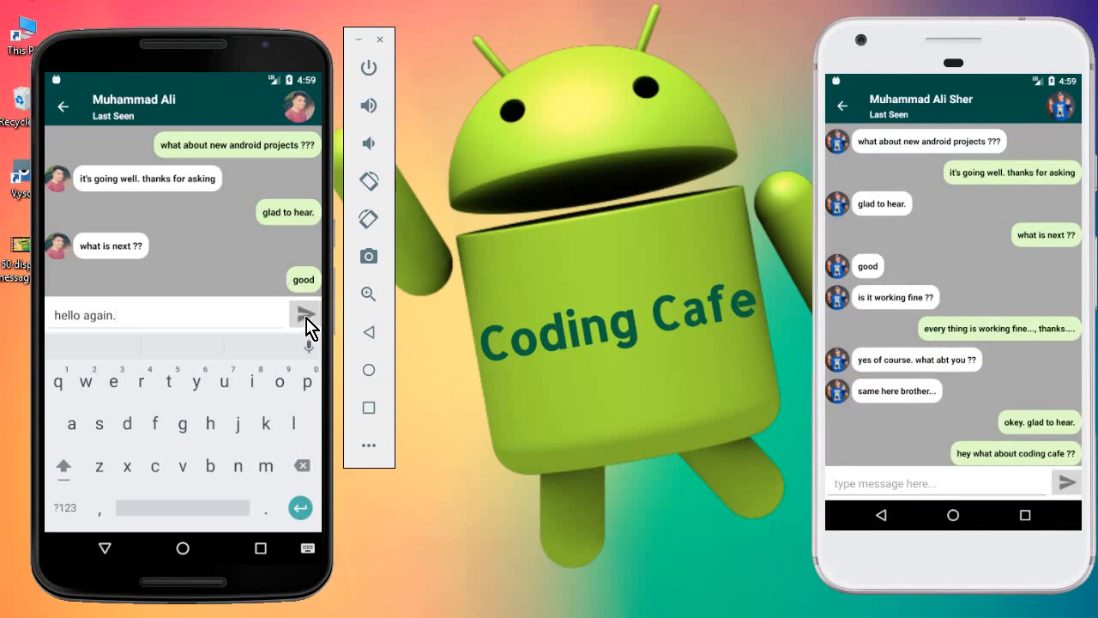
click(305, 313)
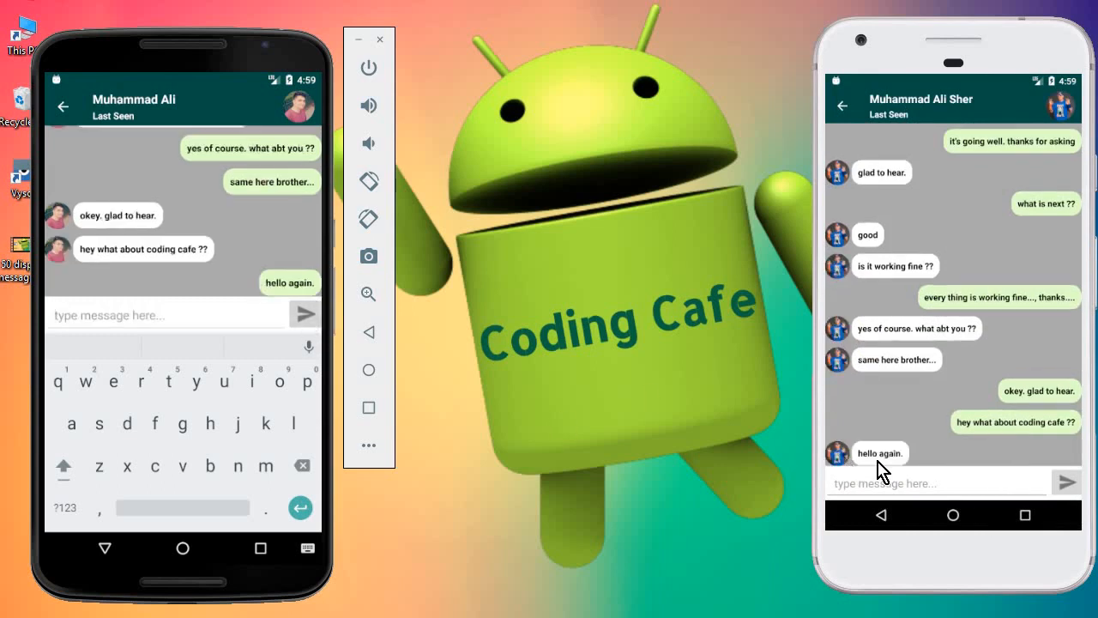
mouse_move(223, 217)
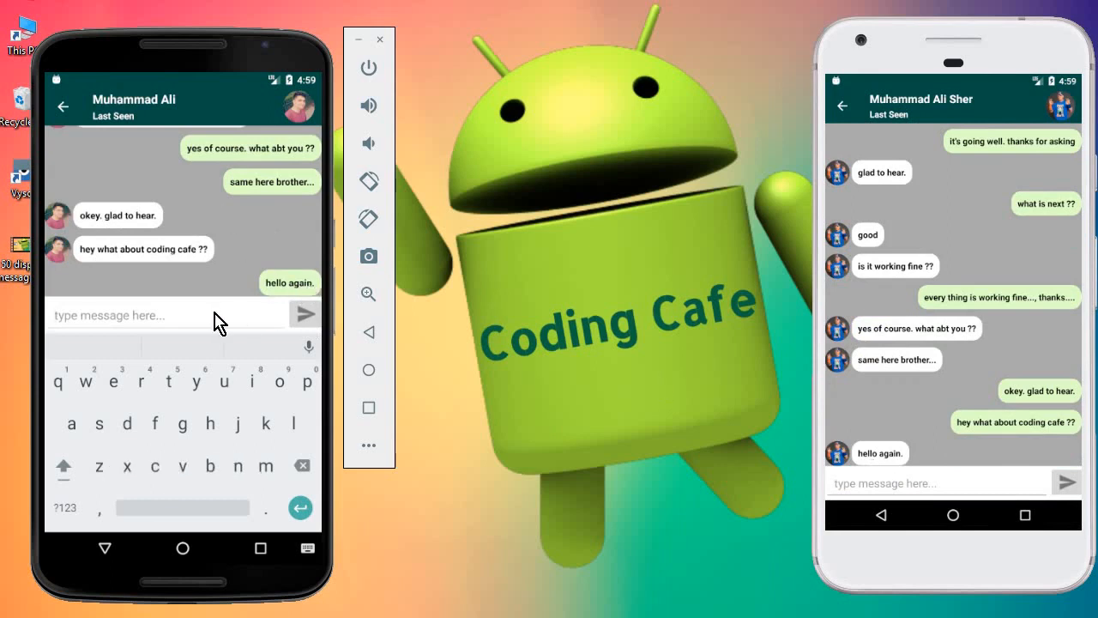
- Send 'how are you ?? again brother' from the left phone; both appear on the right phone
text(how are you ?? again)
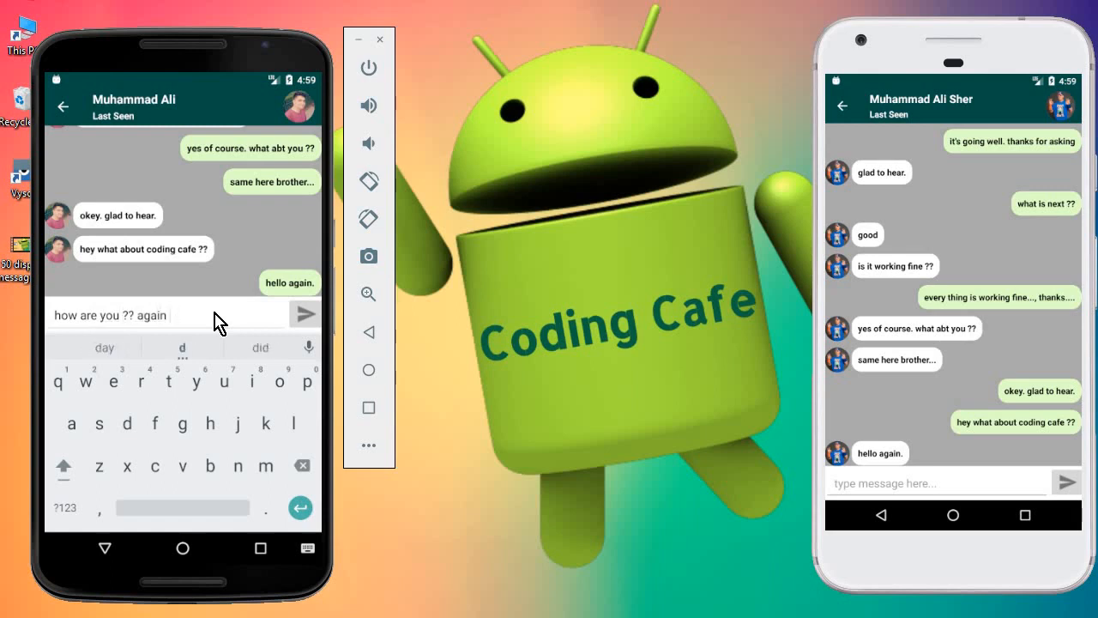
text(brother)
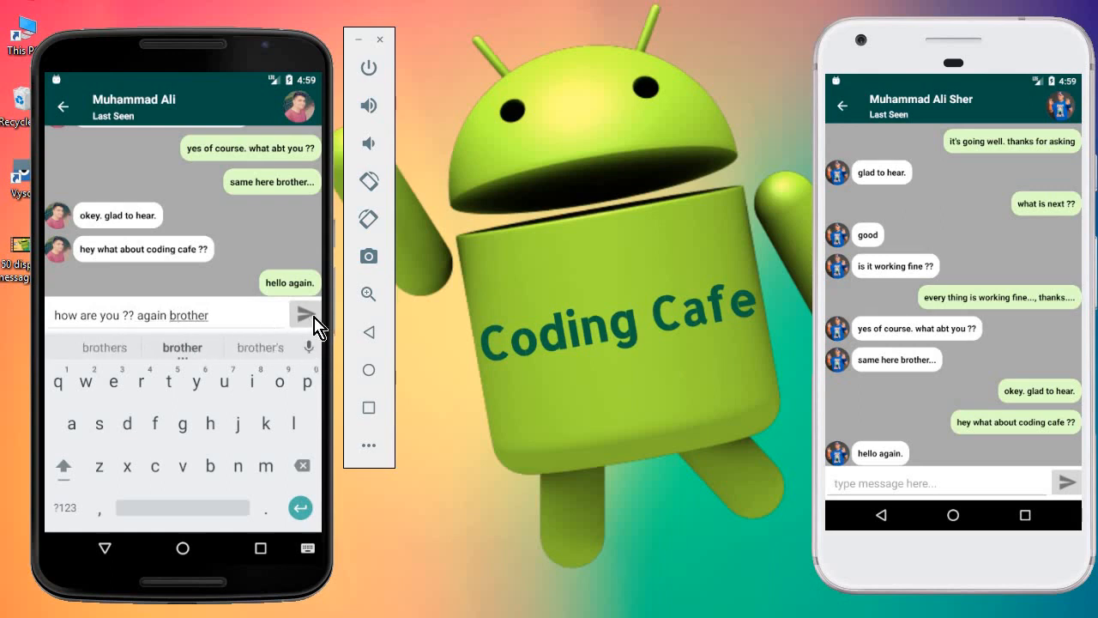
click(305, 312)
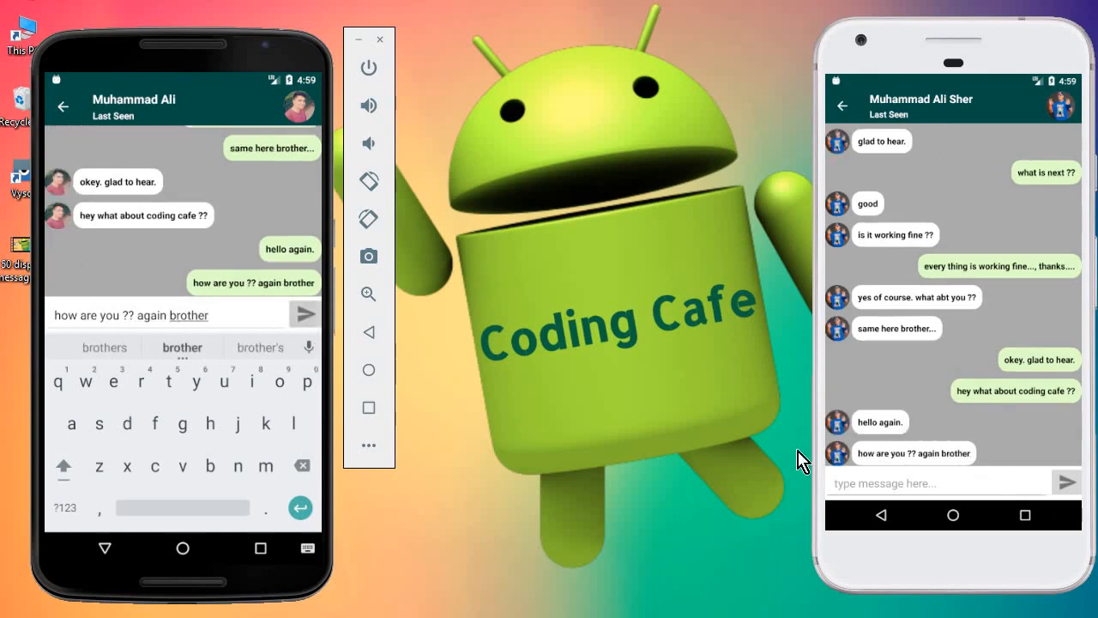
click(305, 314)
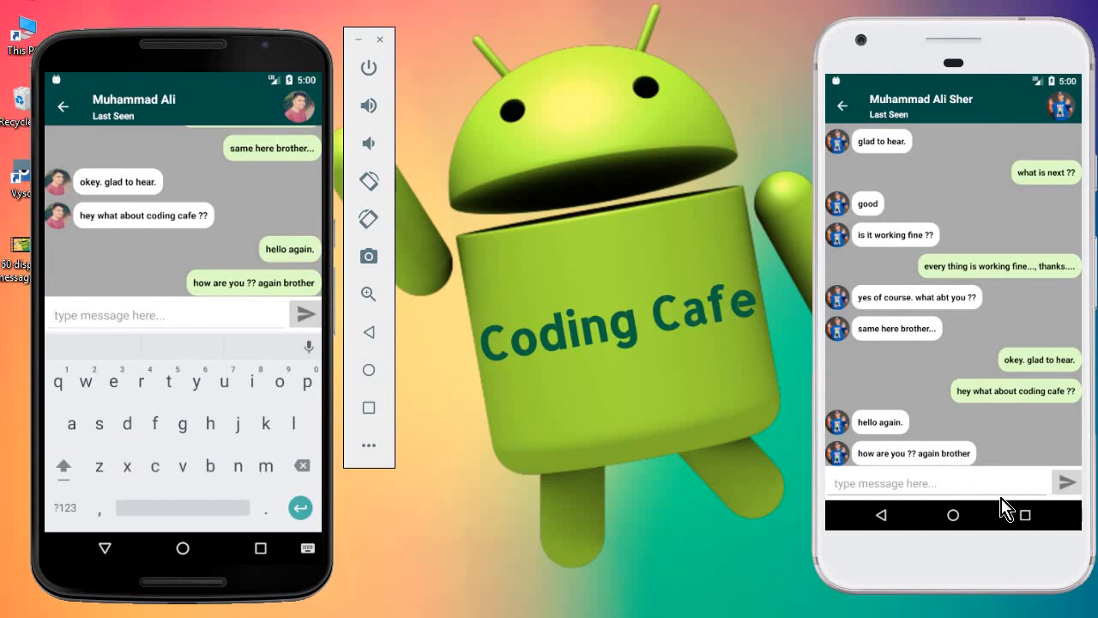
mouse_move(946, 511)
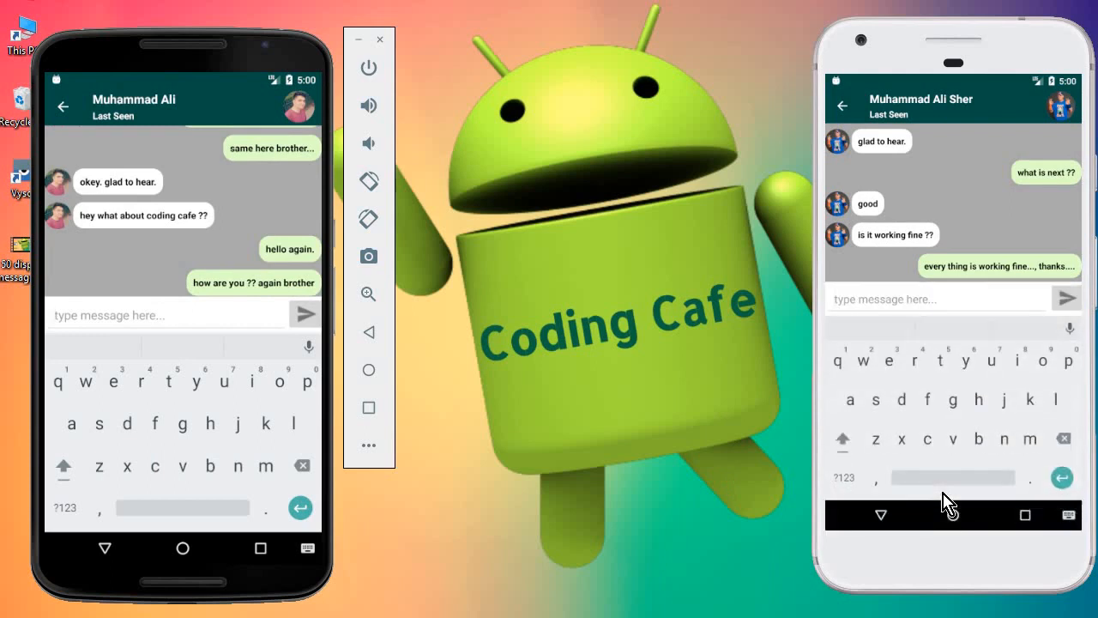
- Reply 'hello... i am thanks brother' from the right phone
text(hello... i am thanks brother)
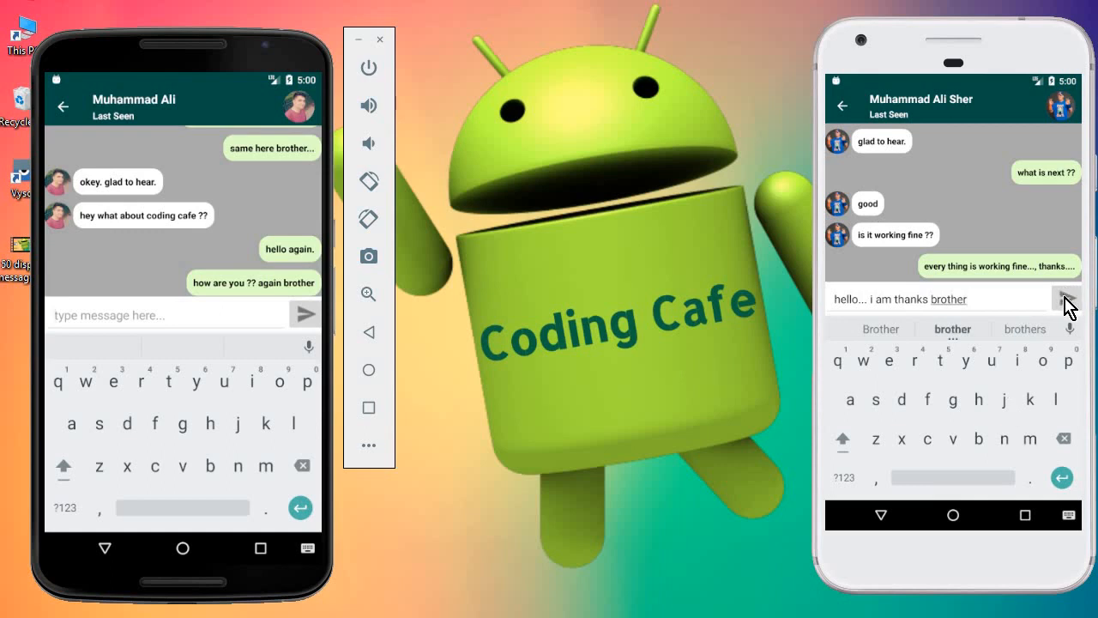
click(1067, 298)
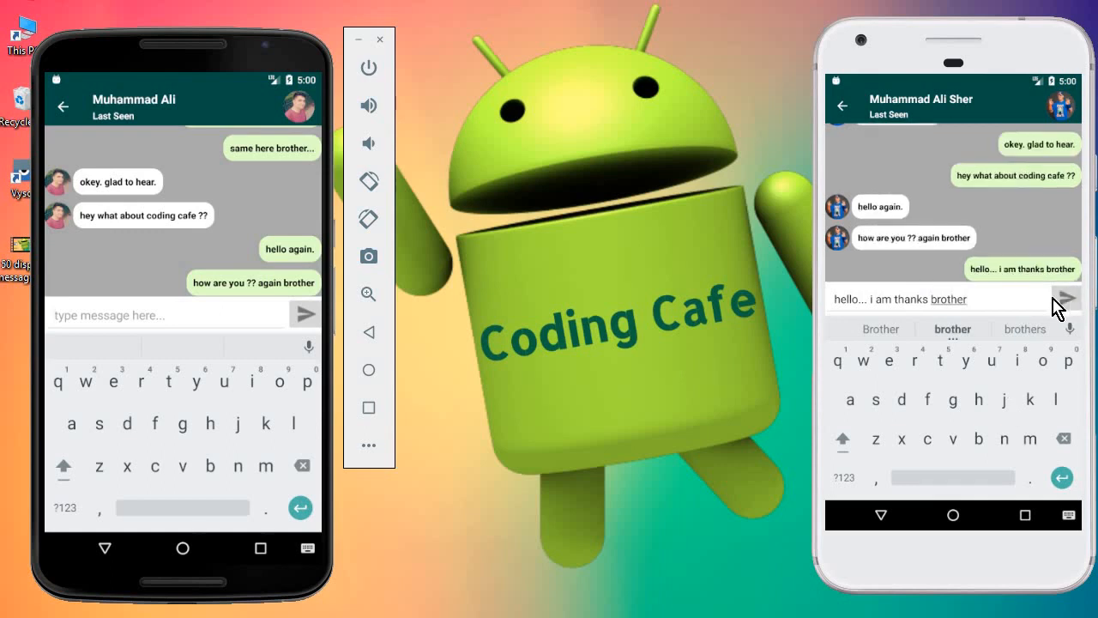
click(1076, 299)
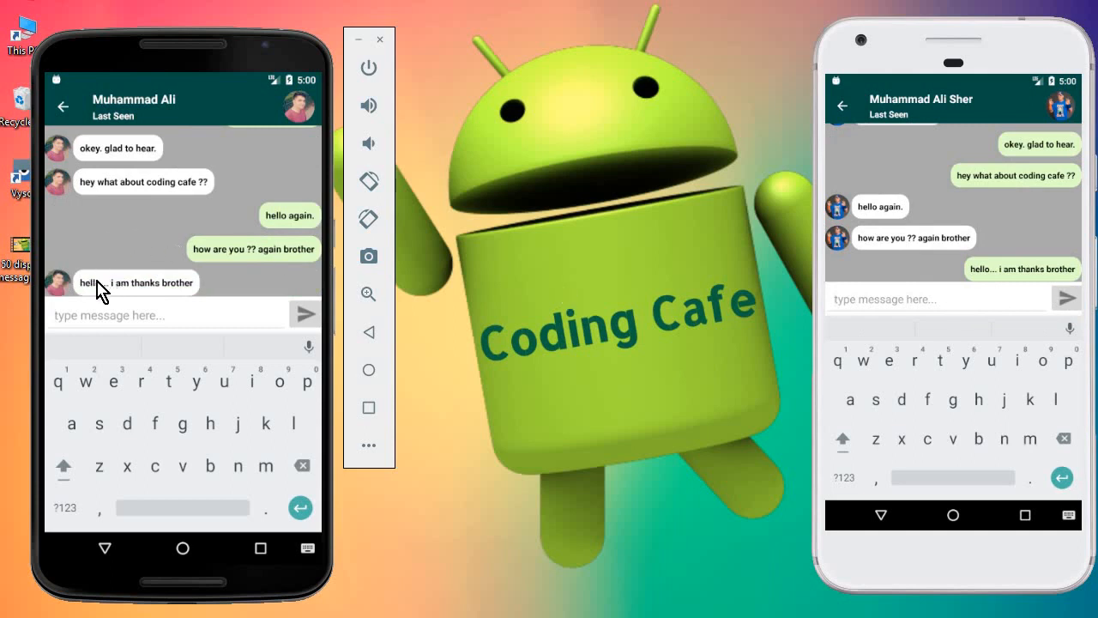
mouse_move(189, 305)
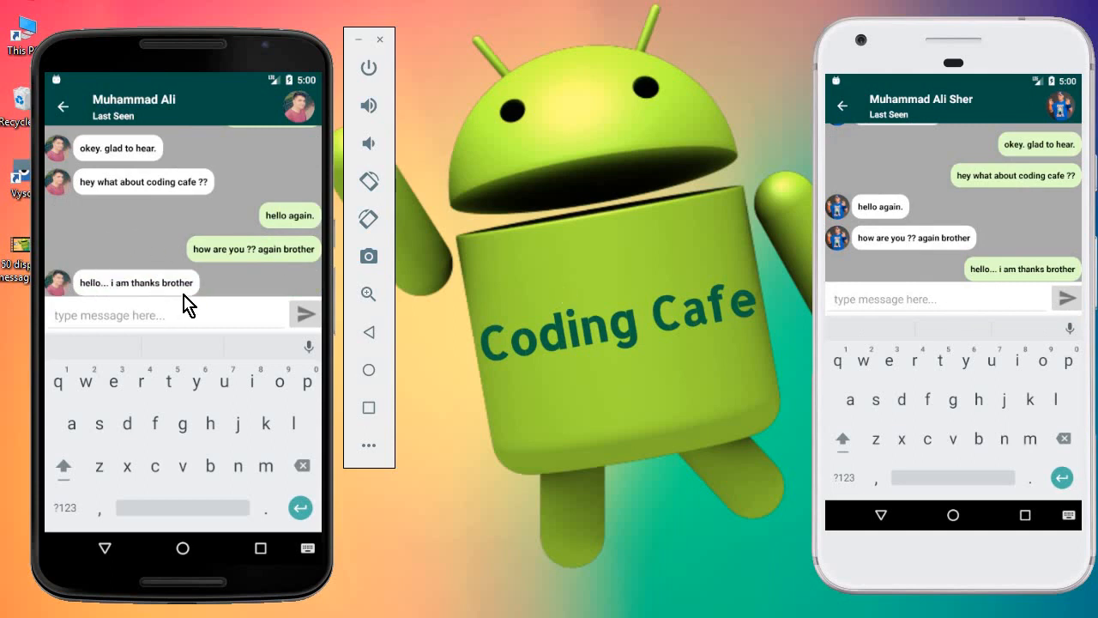
mouse_move(922, 333)
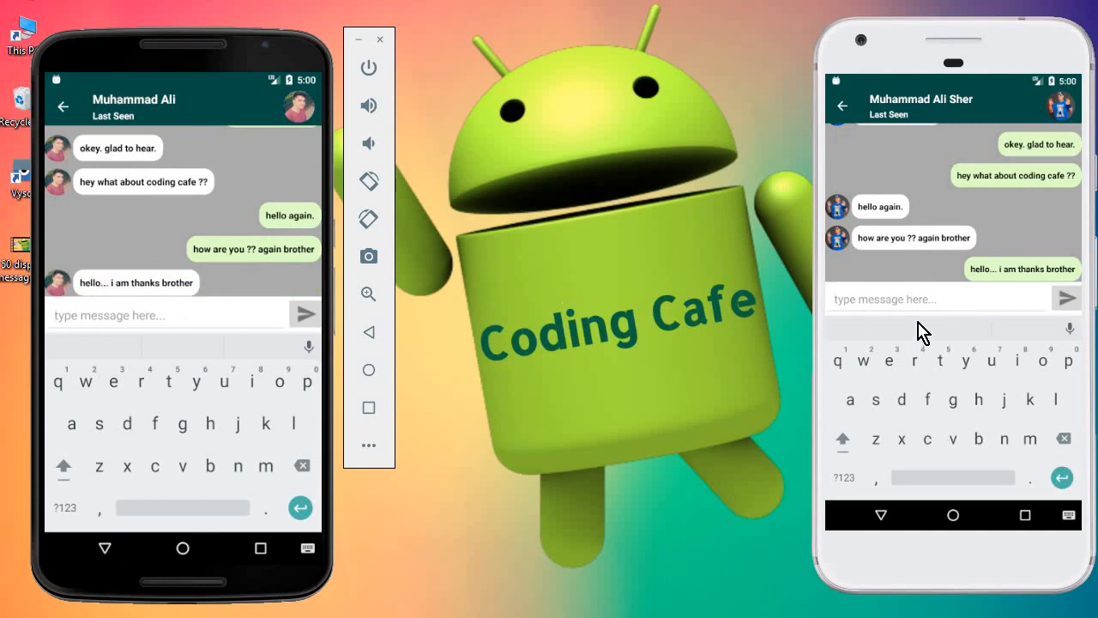
- Send 'this is amazing.... really cool. incredable...' from the right phone
text(this is mazi)
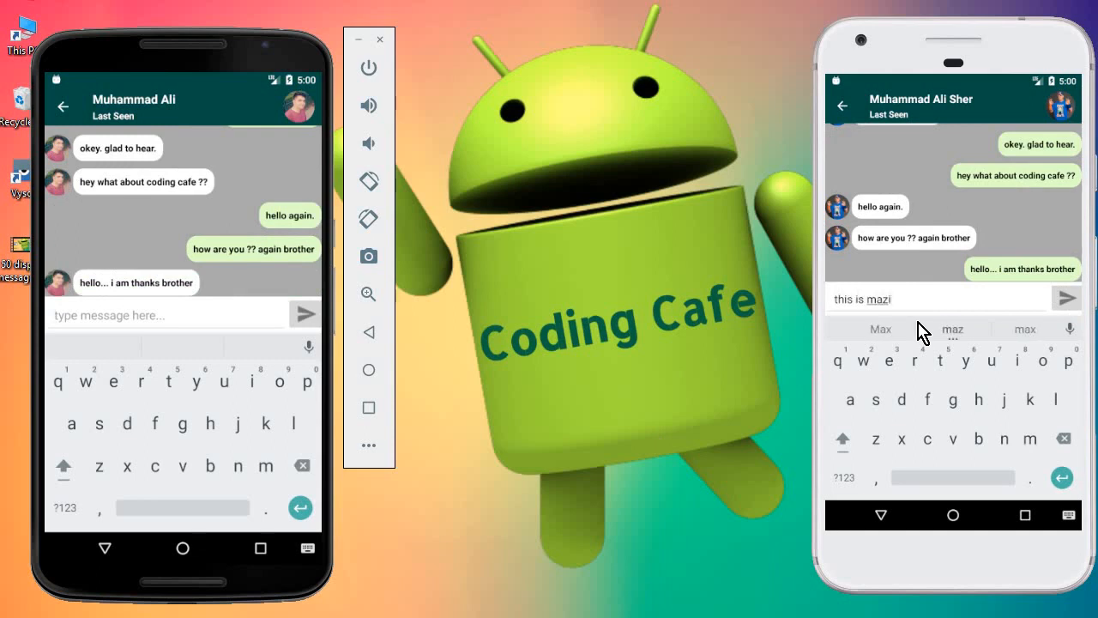
click(1067, 299)
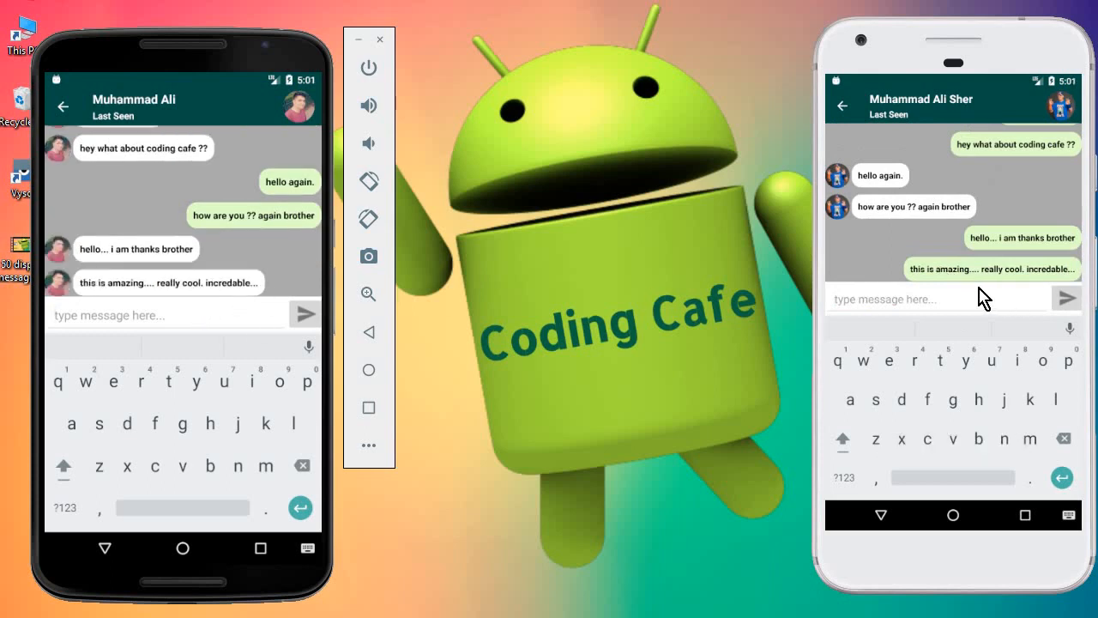
mouse_move(916, 298)
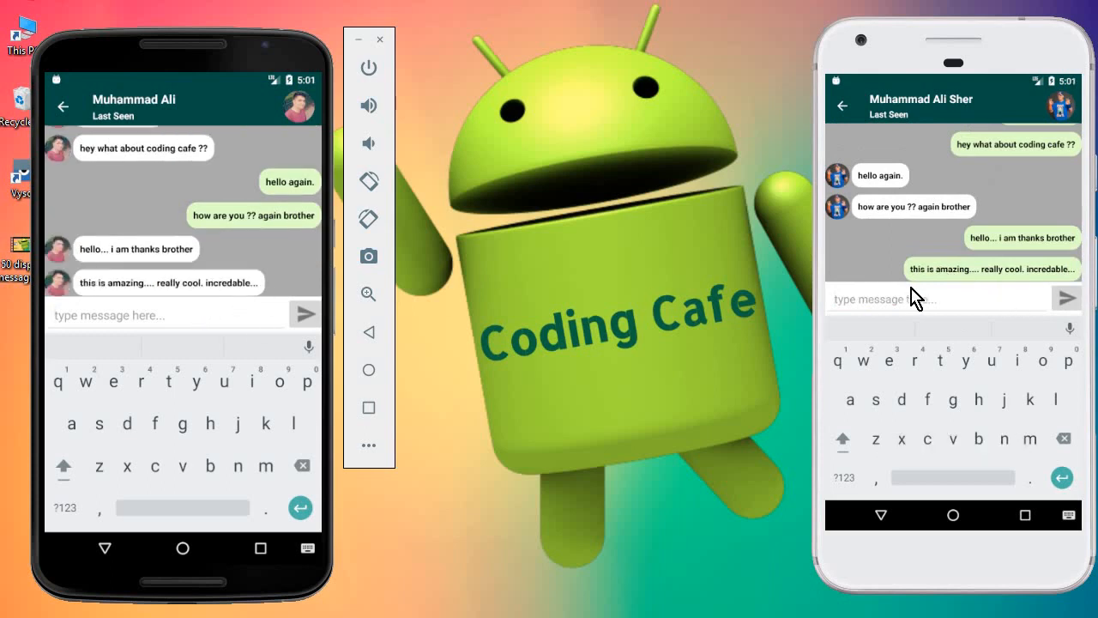